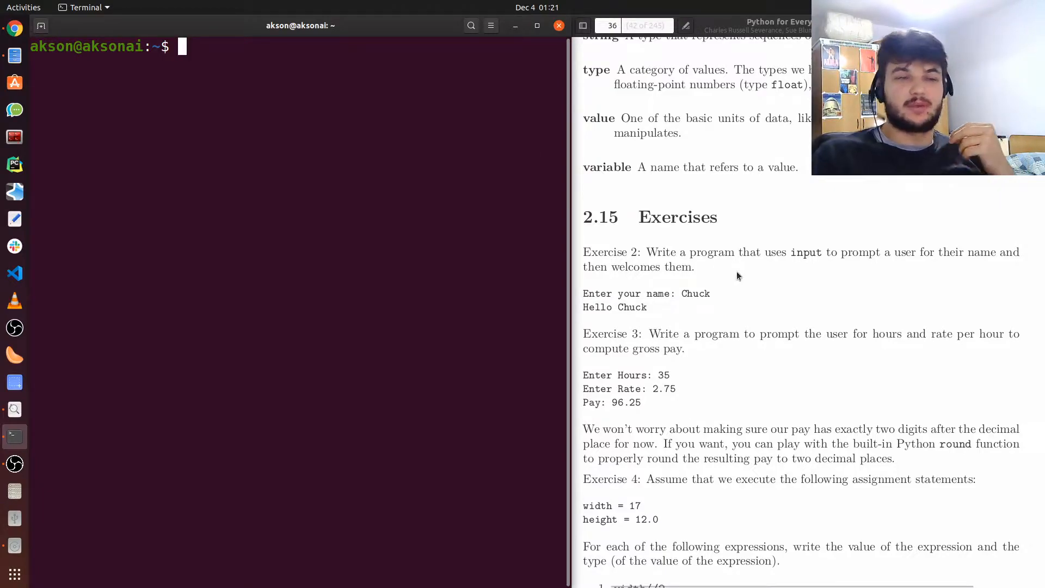
mouse_move(775, 226)
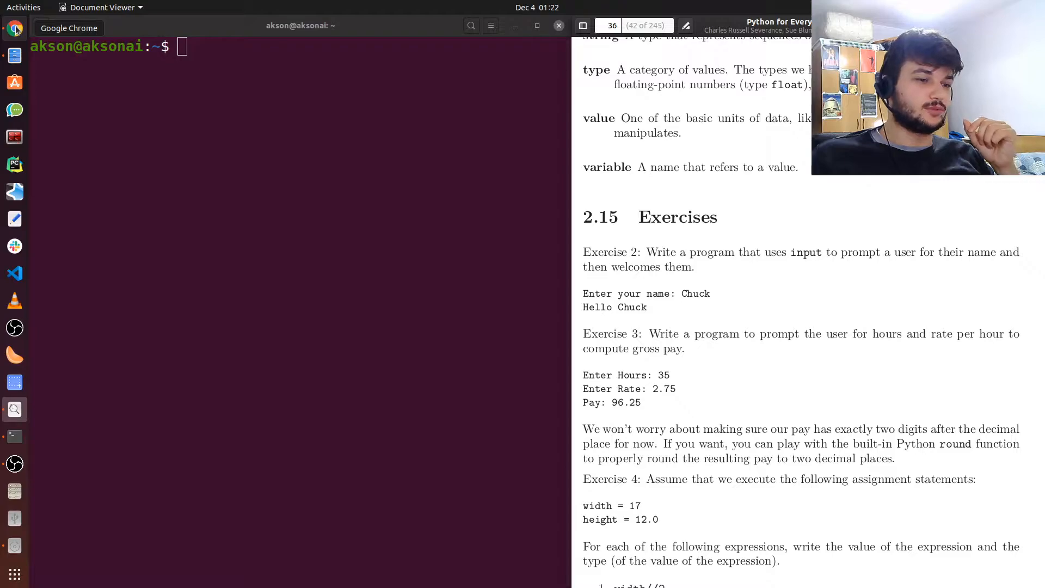
Bring the web browser window with the exercises to the front.
click(14, 29)
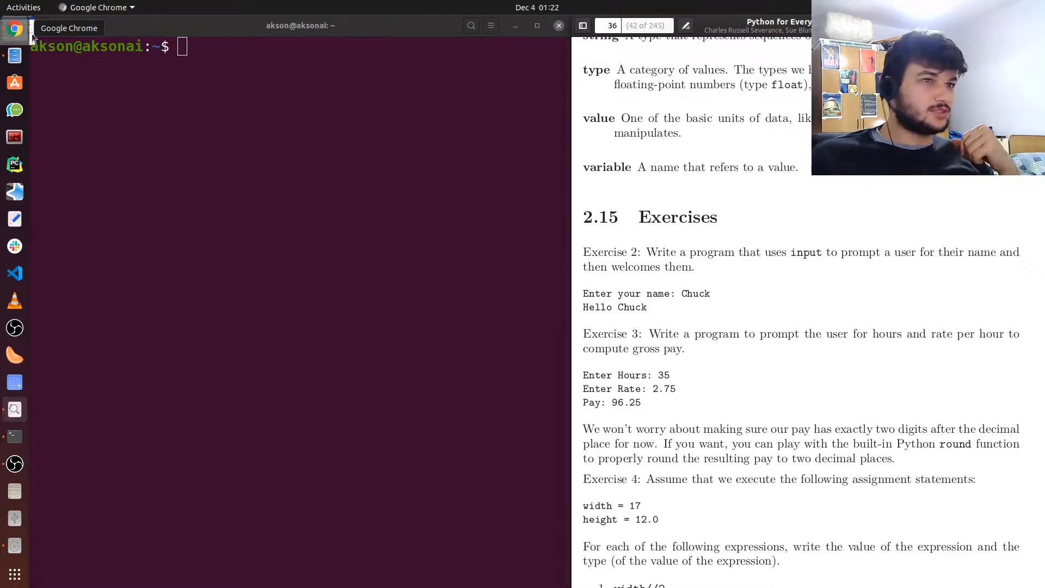
click(358, 23)
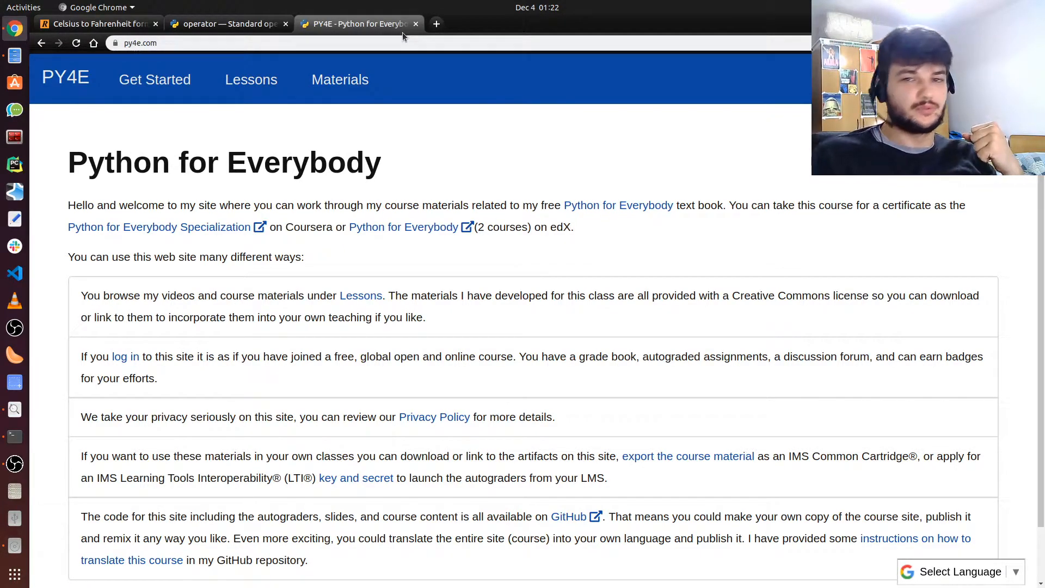
mouse_move(505, 28)
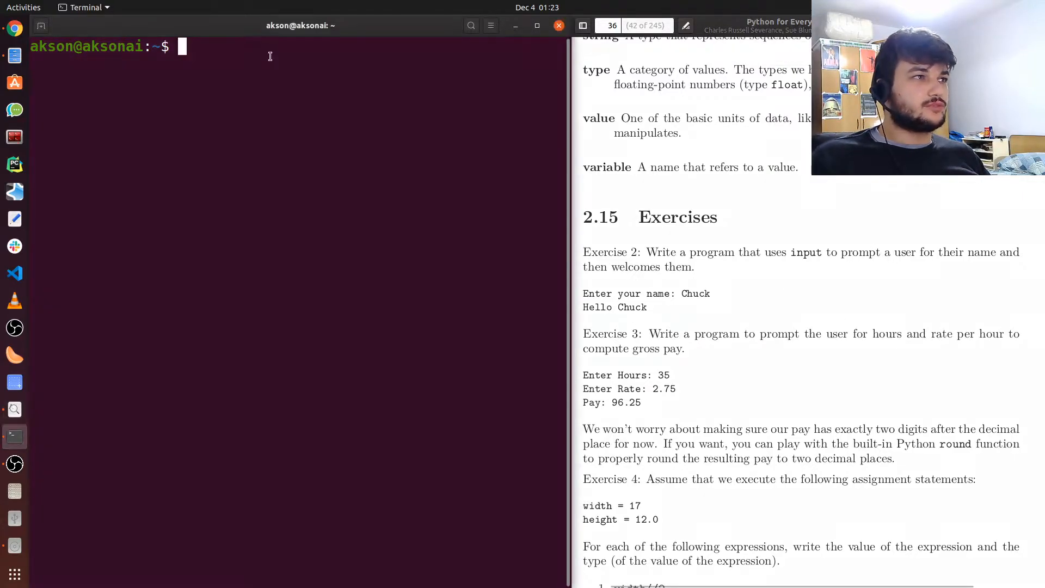
In Terminal, go to the Desktop, make a py4e folder, enter it and make a ch02 folder.
text(cd)
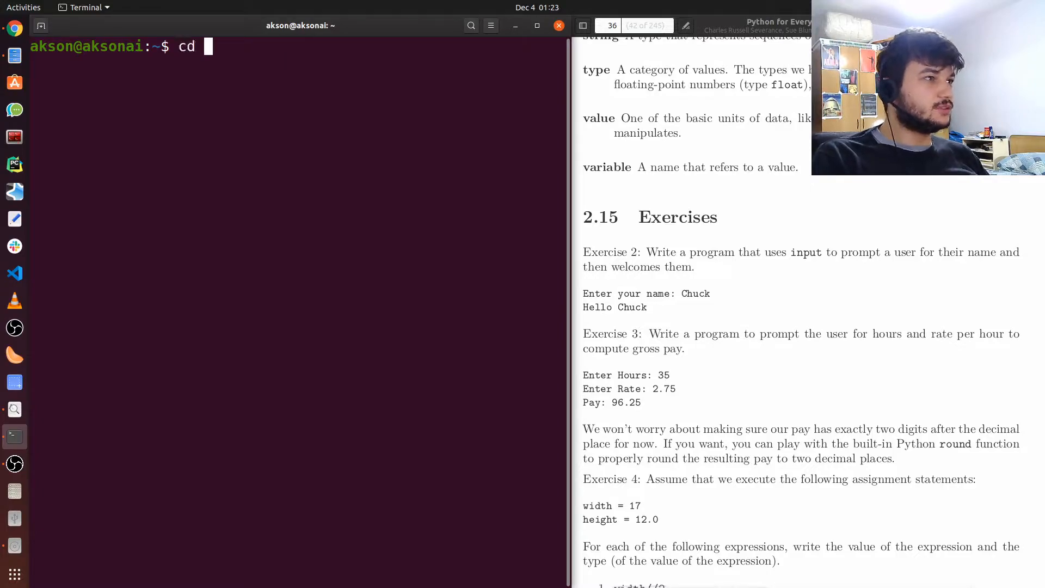
text(Desktop)
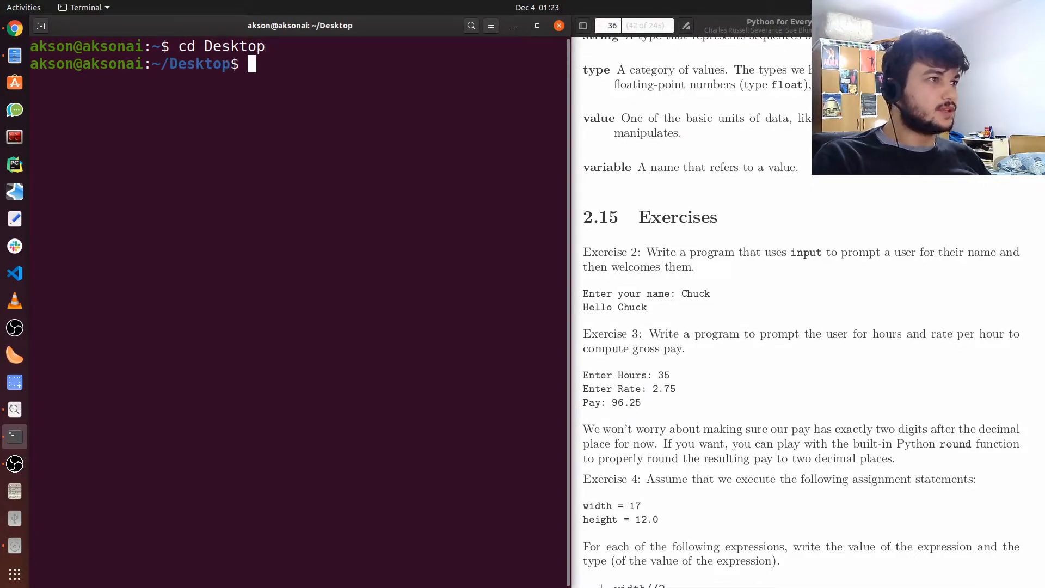
text(mkdir py4e)
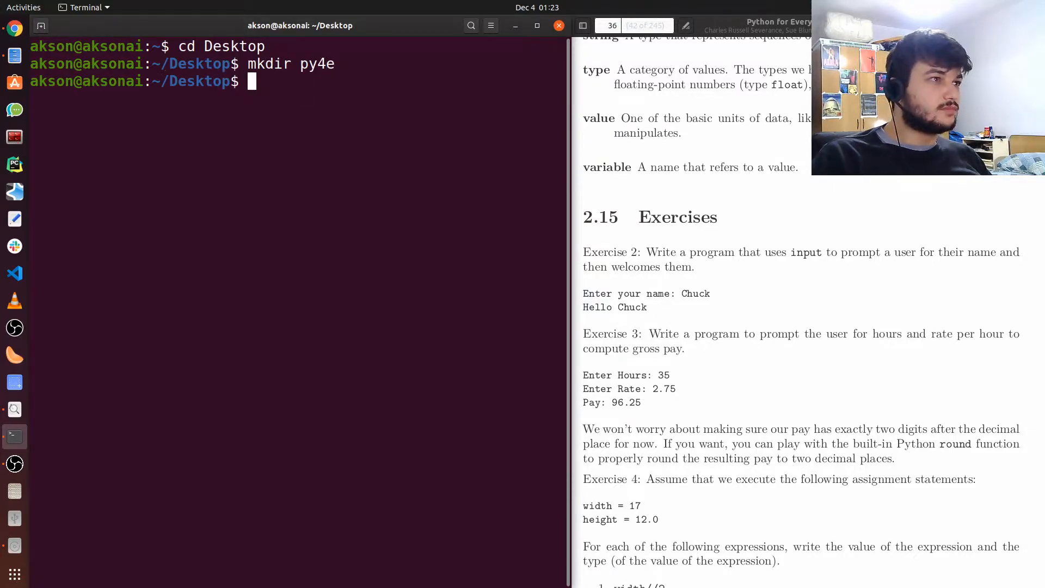
text(cd py4e/)
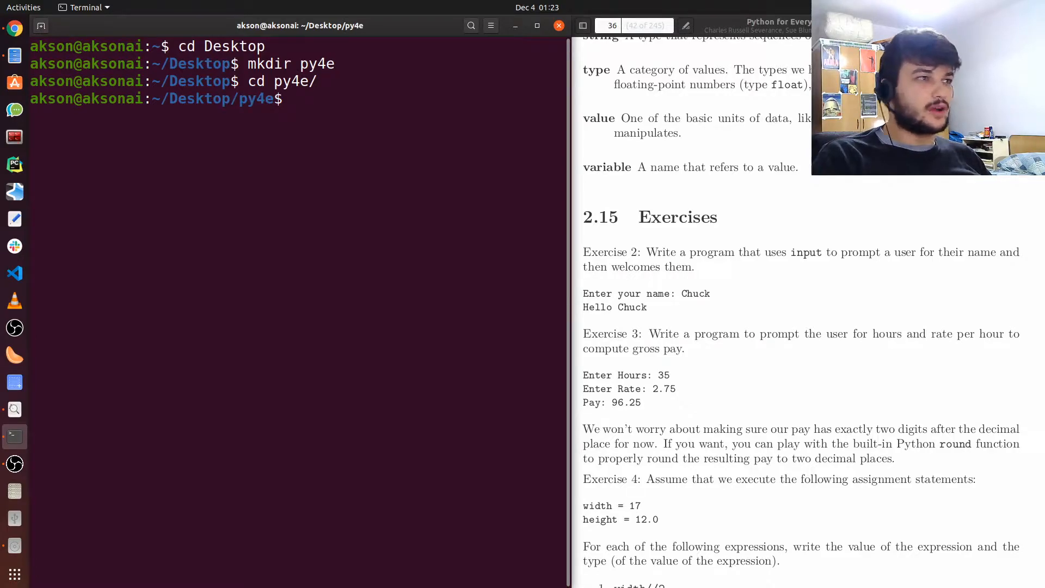
text(mkdir ch02)
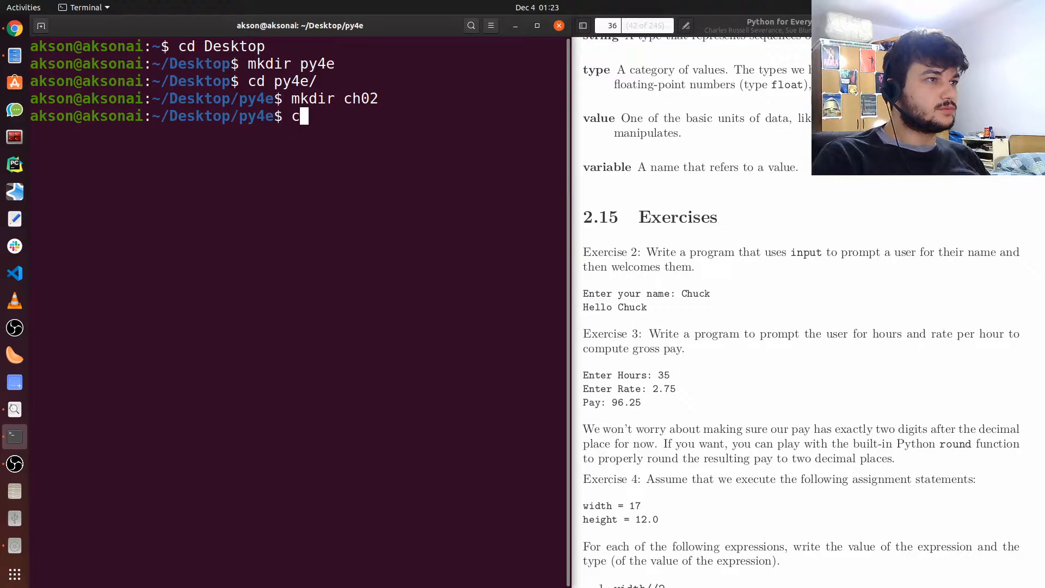
Open the py4e folder in Visual Studio Code with 'code .'.
text(ode)
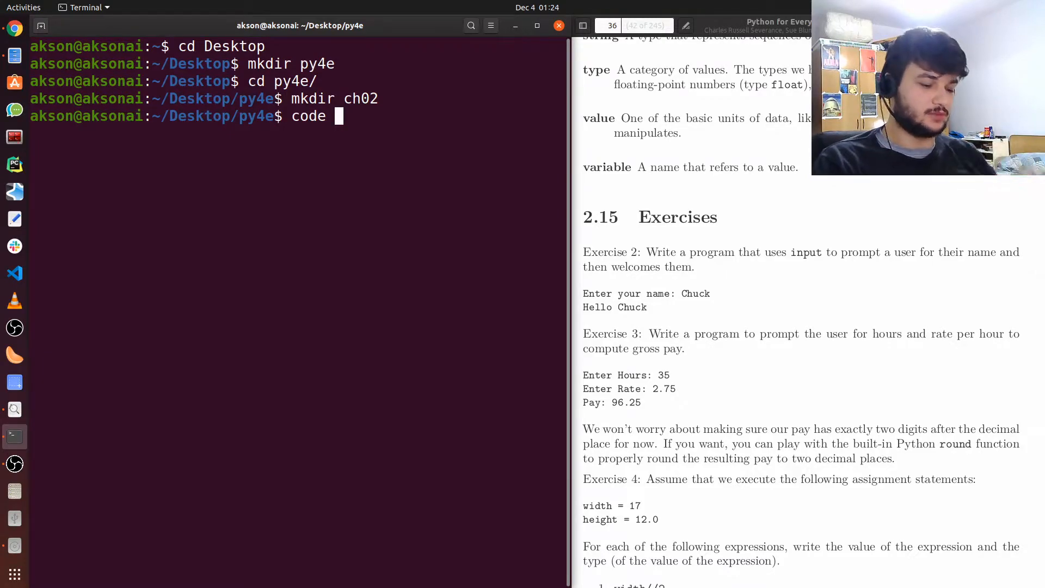
text(.)
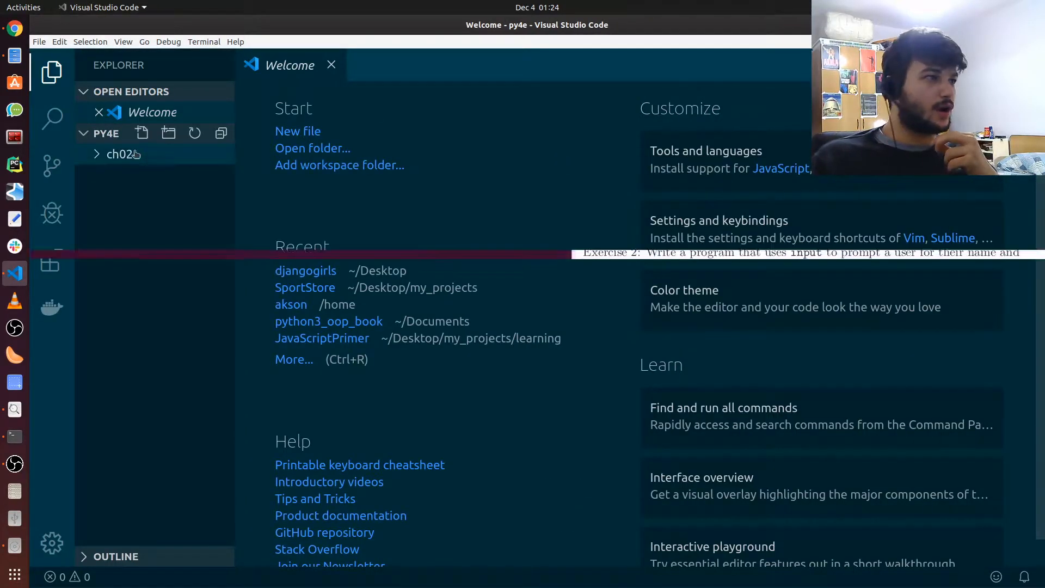
Create a new file named ex2.py inside the ch02 folder from the Explorer.
click(118, 153)
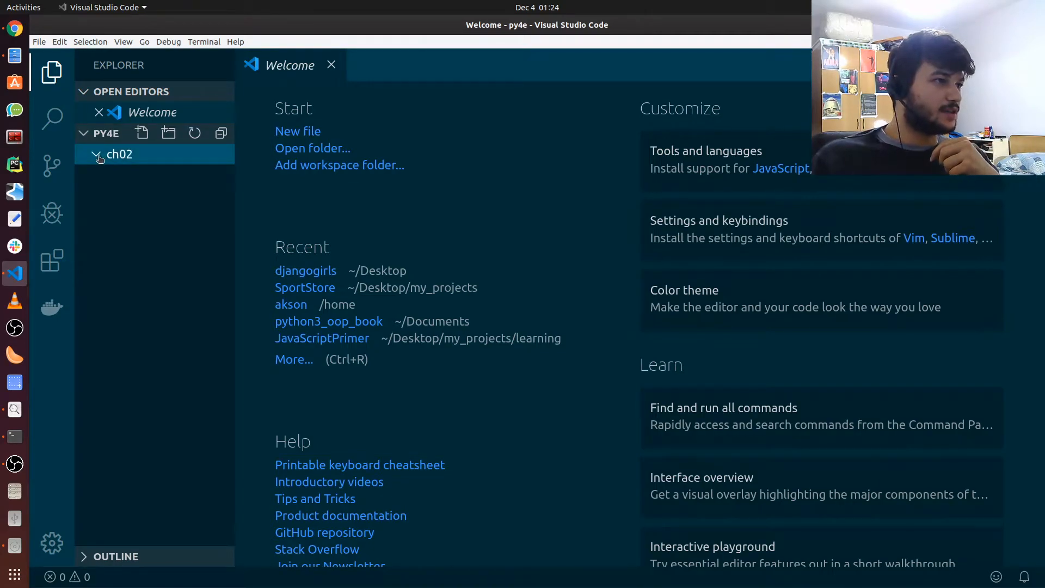
right_click(118, 154)
text(ex2.py)
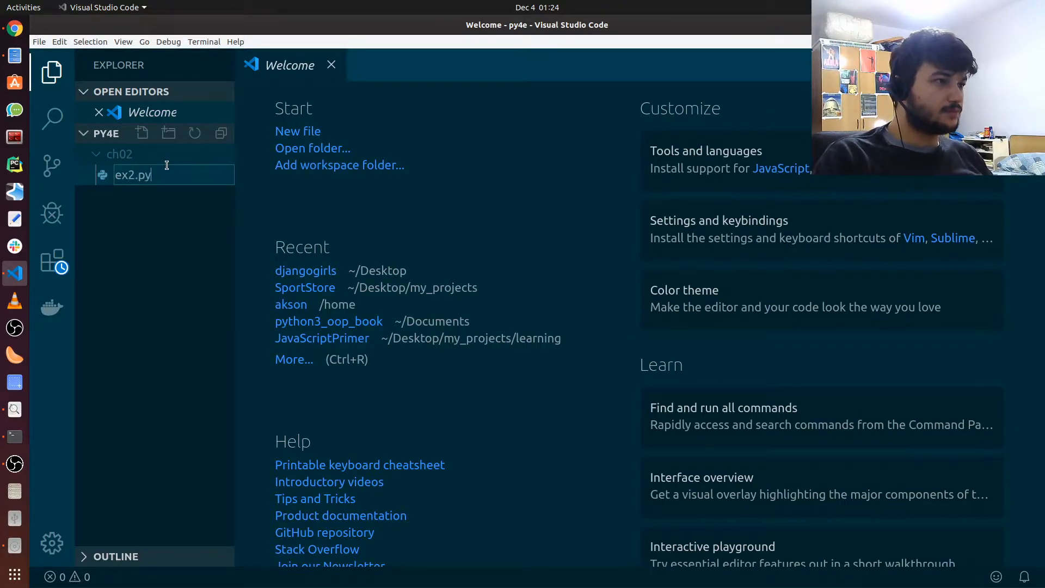
key(Enter)
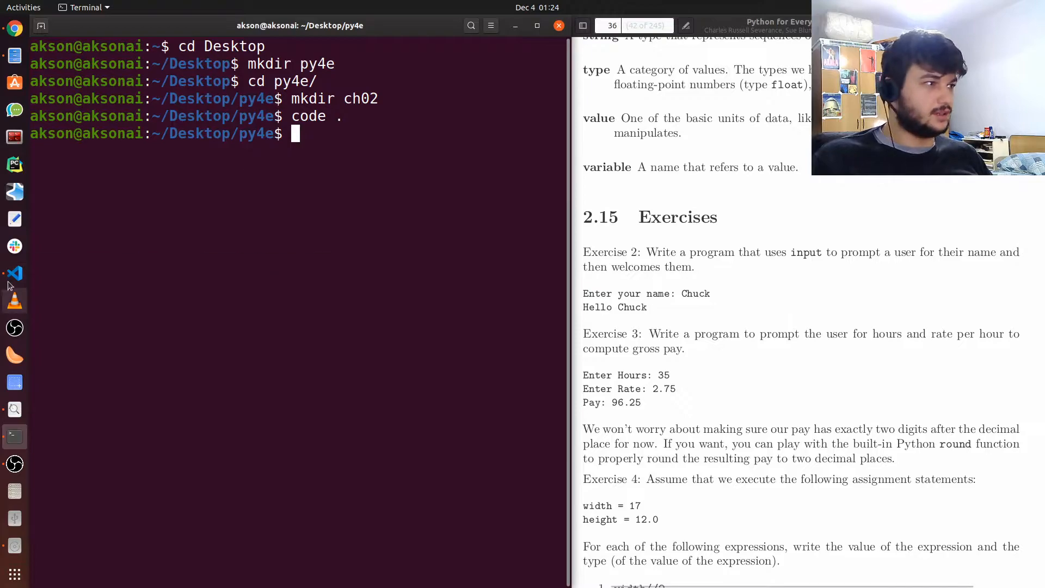
mouse_move(14, 273)
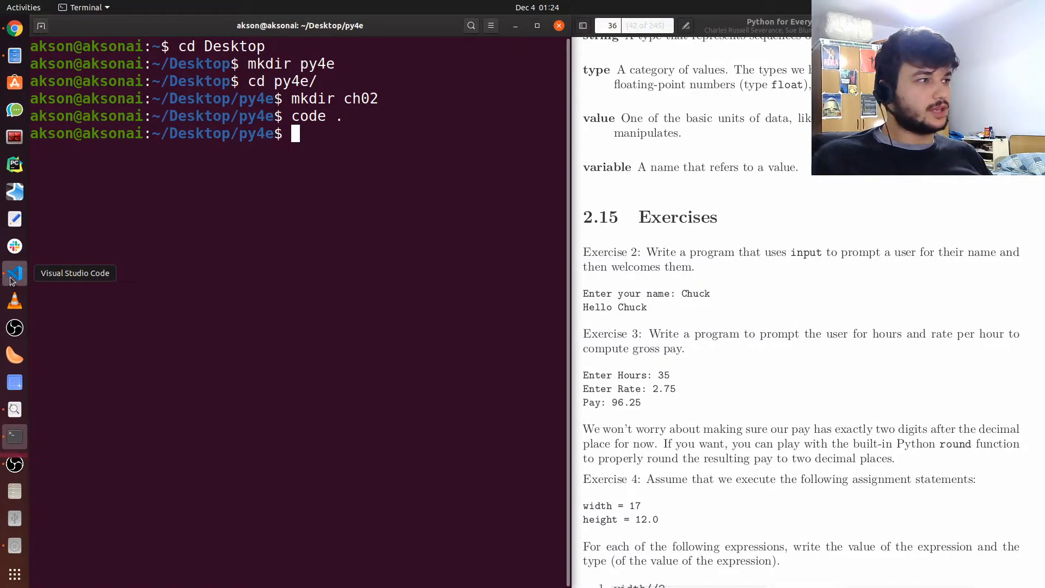
Bring Visual Studio Code back to the front with the empty ex2.py open.
click(14, 273)
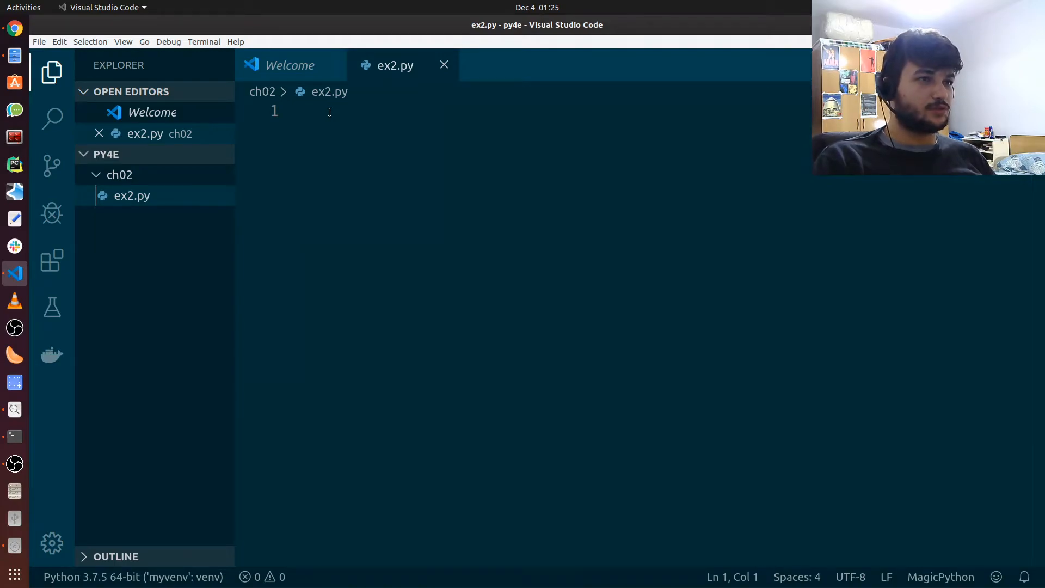
Write the line name = input("Enter your name!") in ex2.py.
text(na)
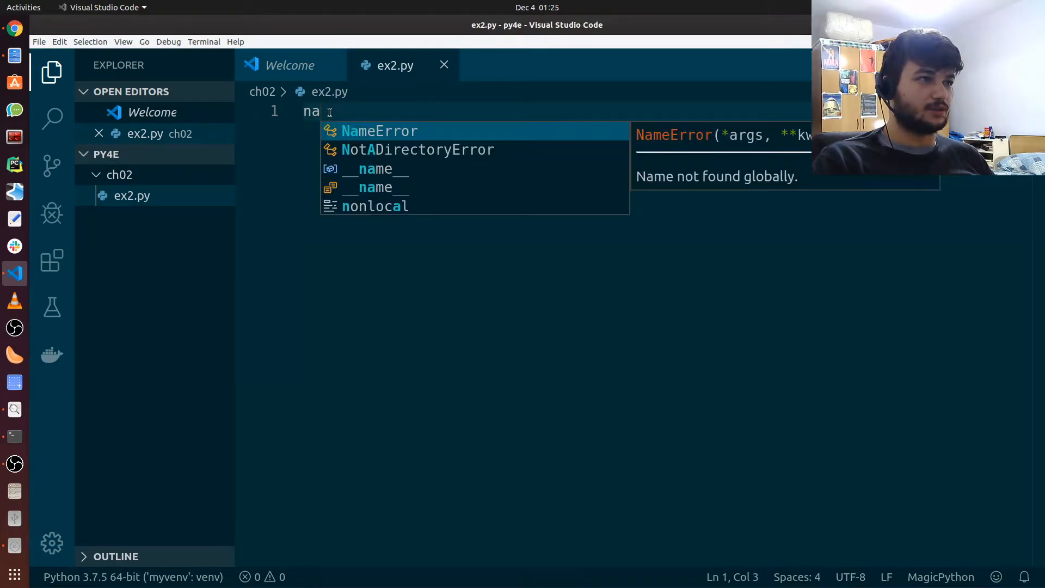
text(me)
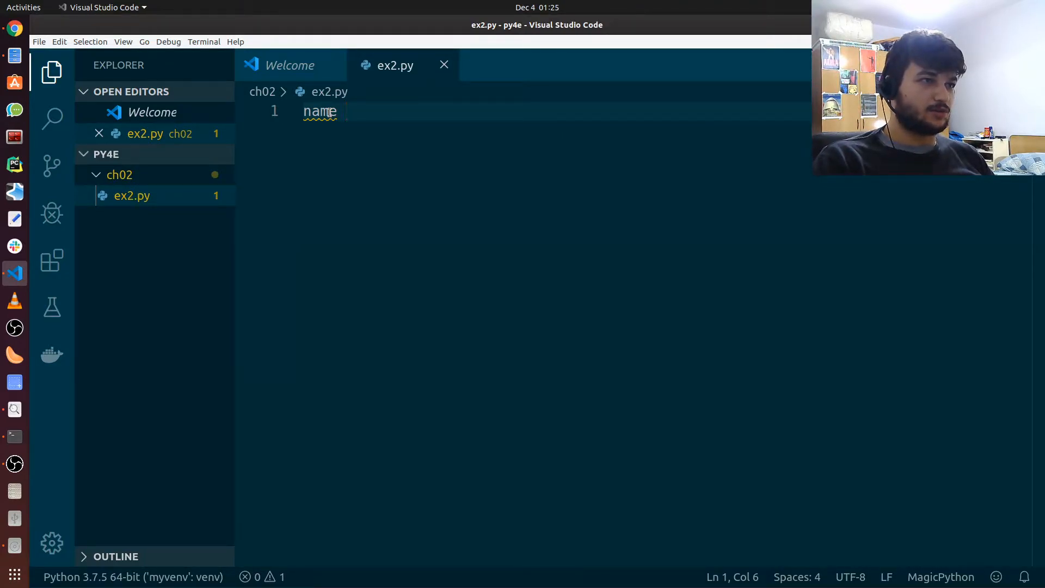
text(= input()
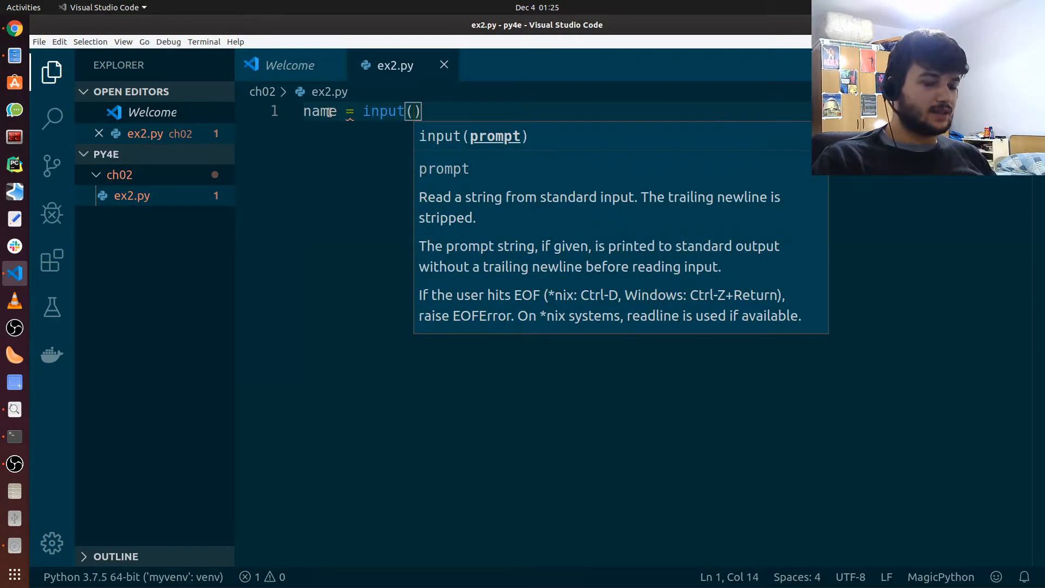
text("")
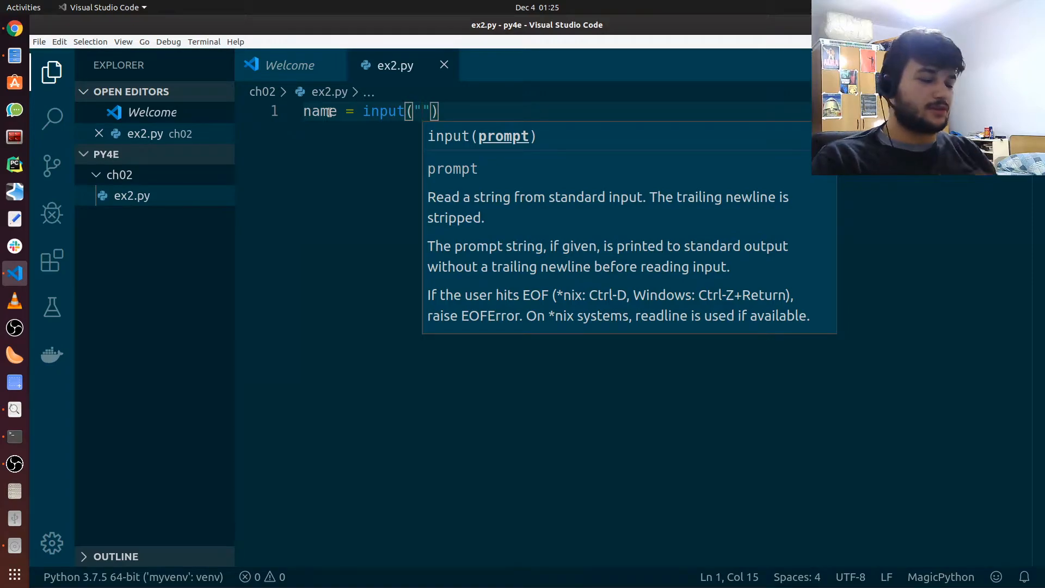
text(Eb)
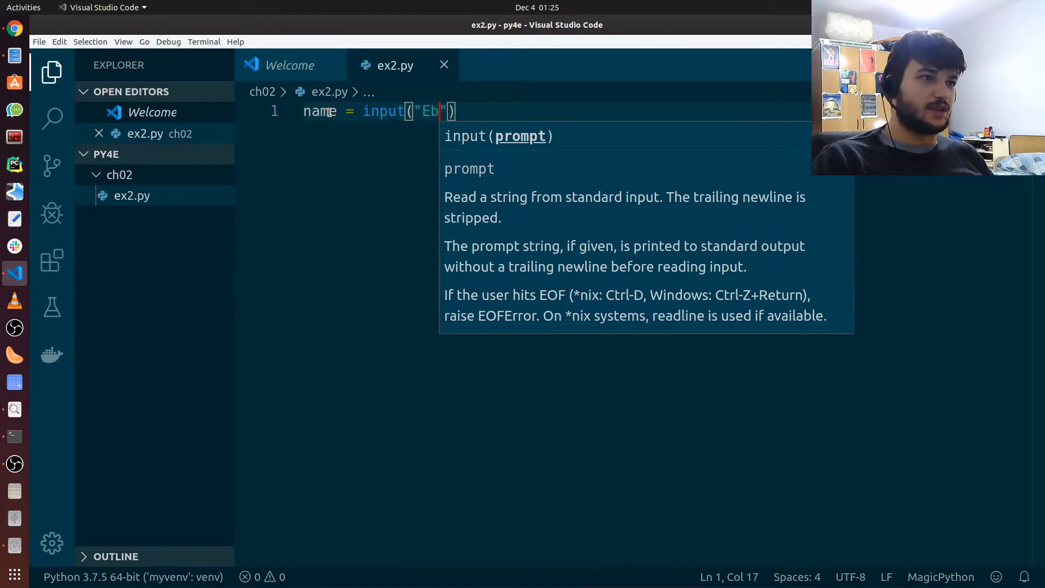
text(Enter your)
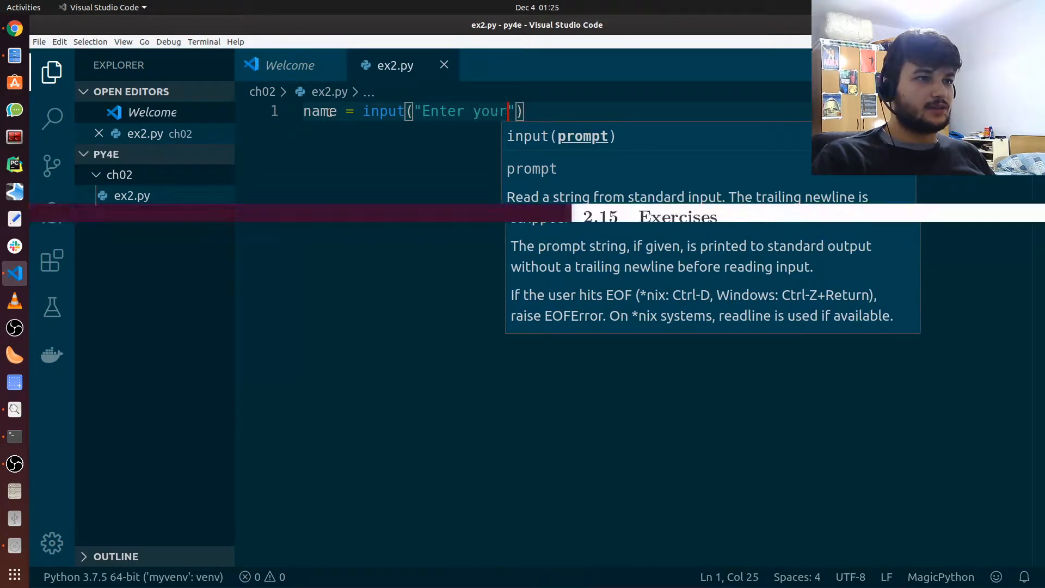
text(name!)
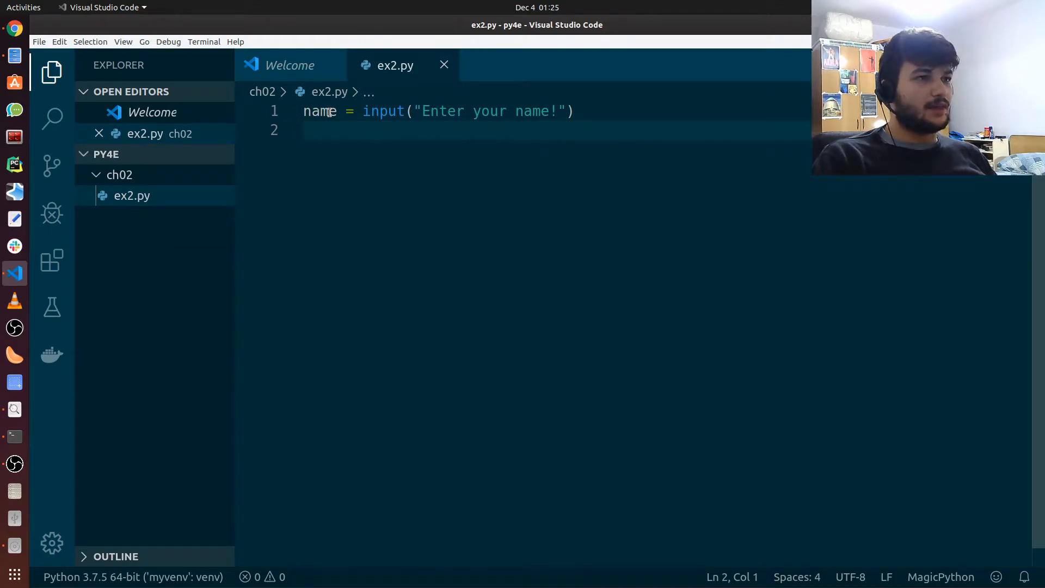
Add print("Hello", name) and run the ex2.py script.
text(print()
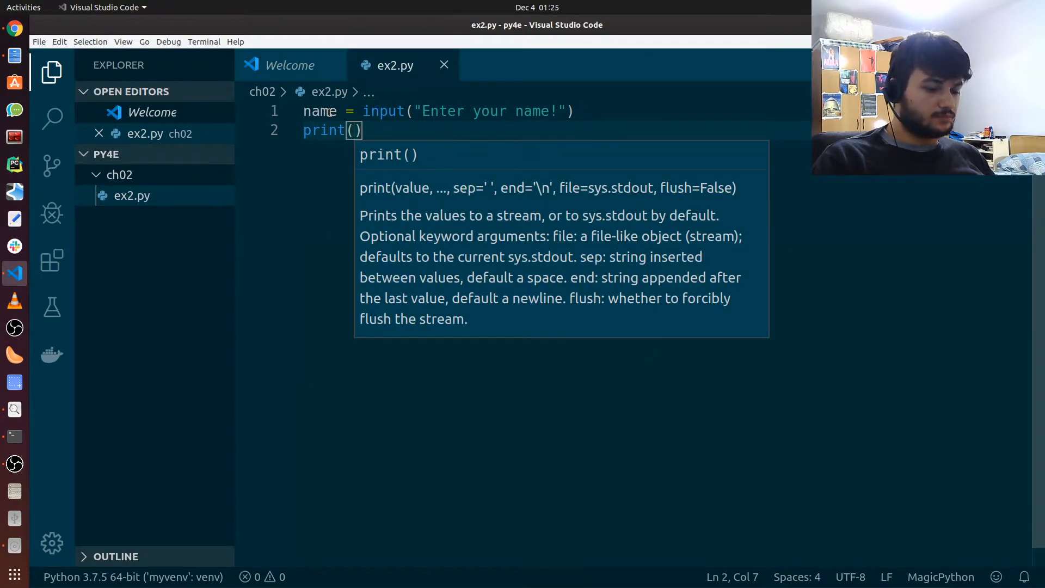
text("Hello",)
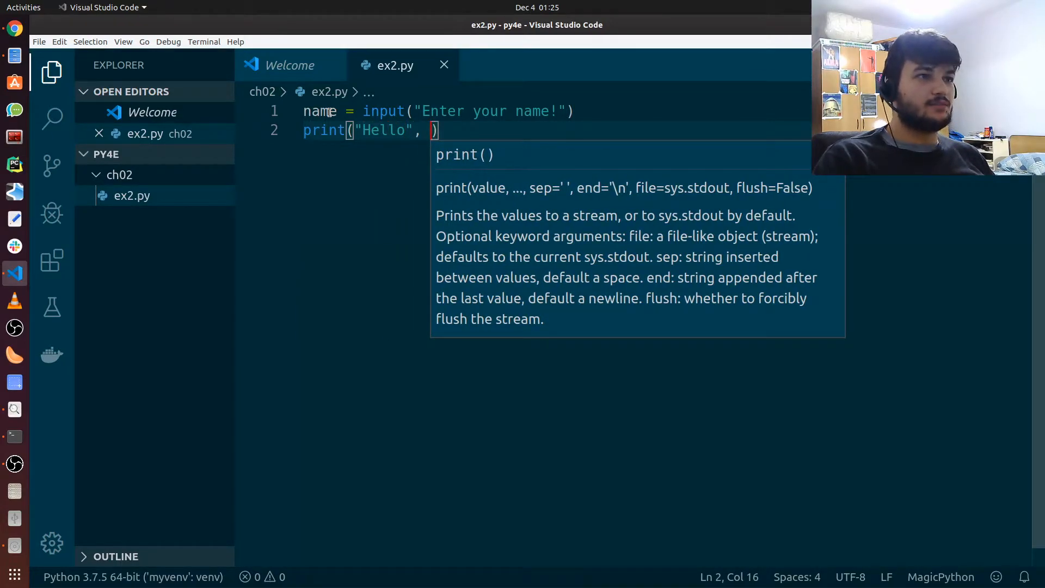
text(name)
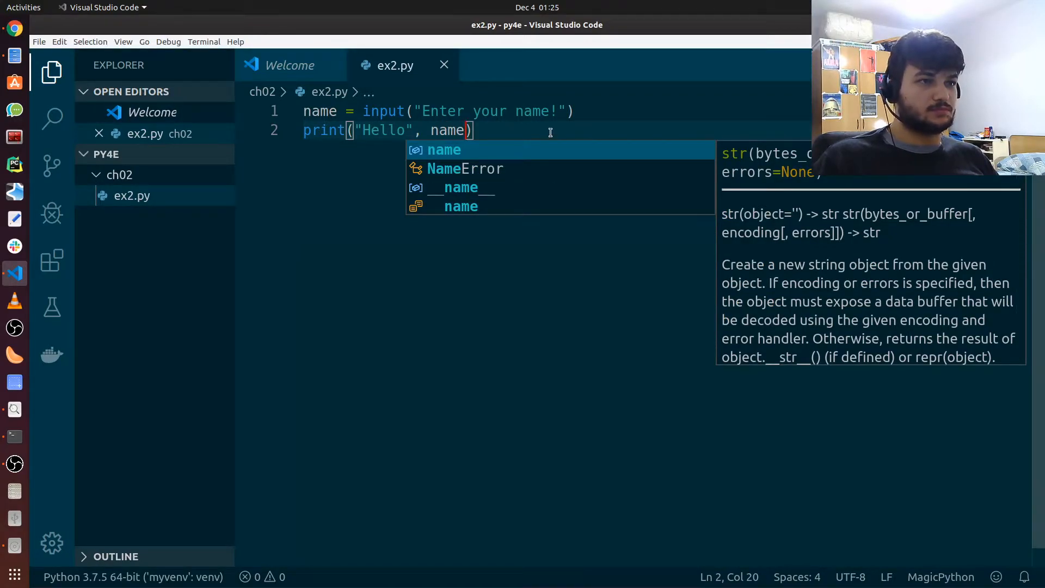
key(Escape)
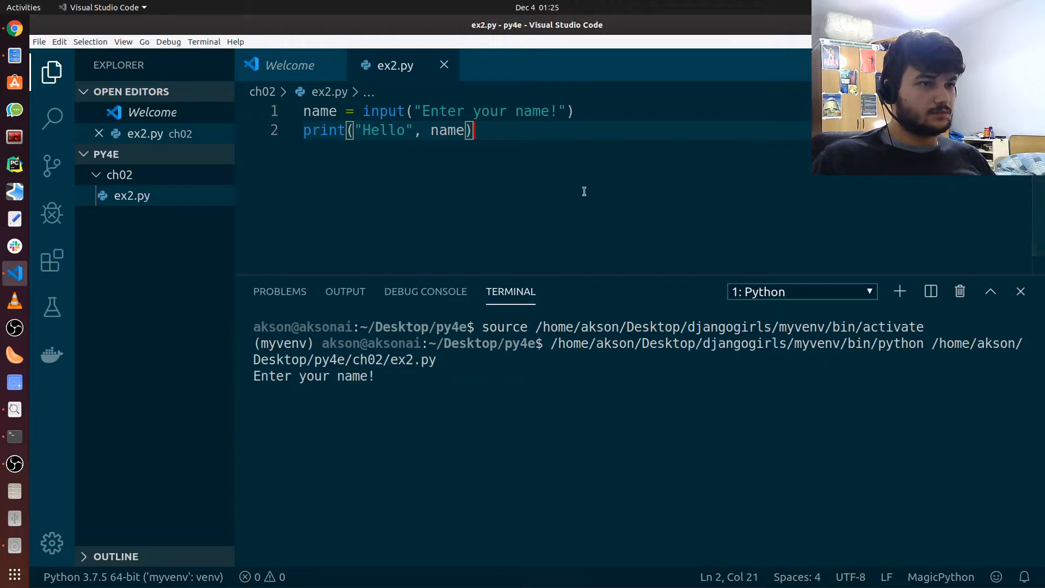
Answer the running script's name prompt in the terminal with 'aksonai'.
click(396, 375)
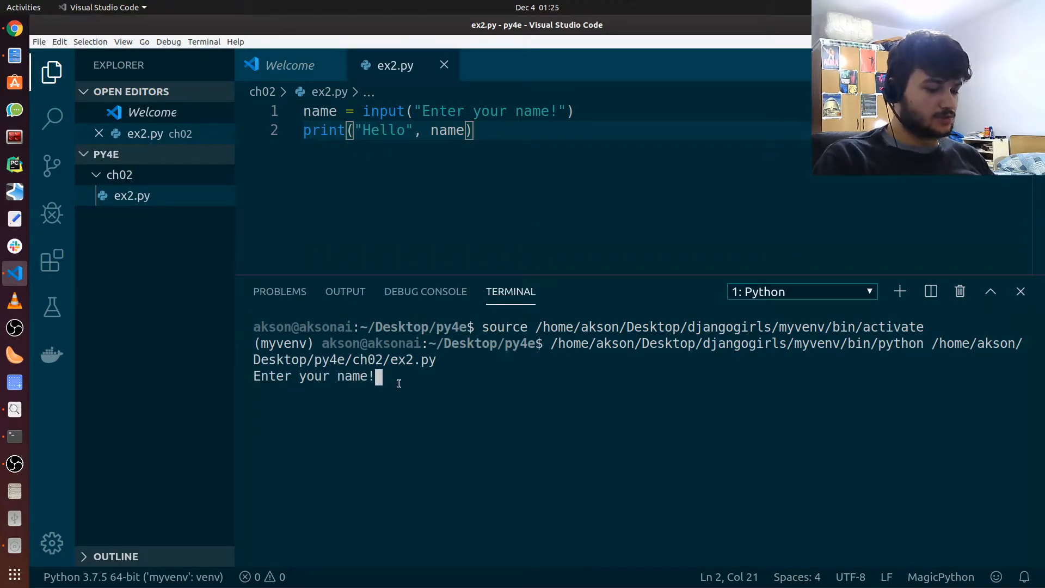
text(akson)
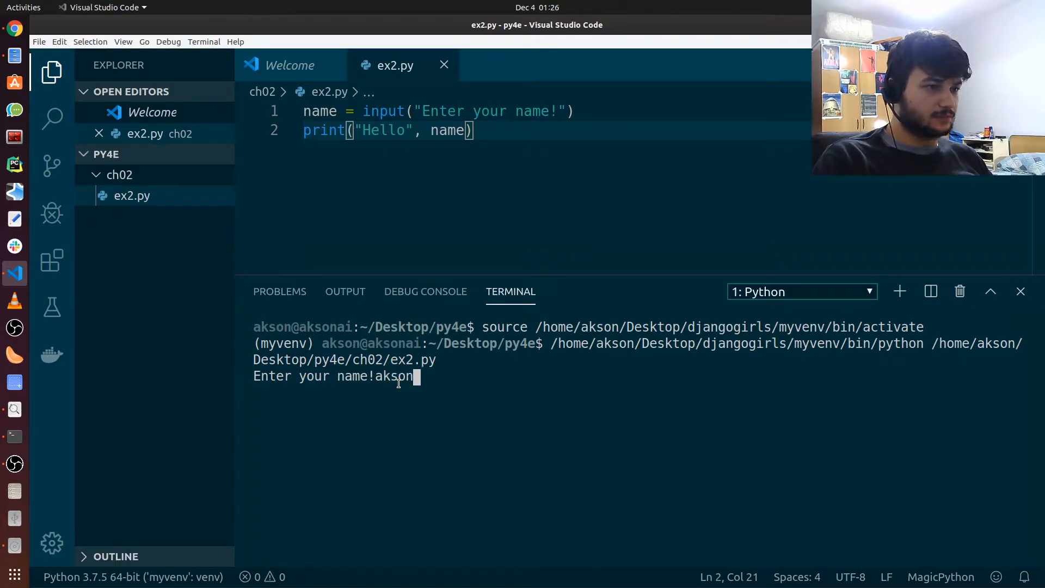
text(ai)
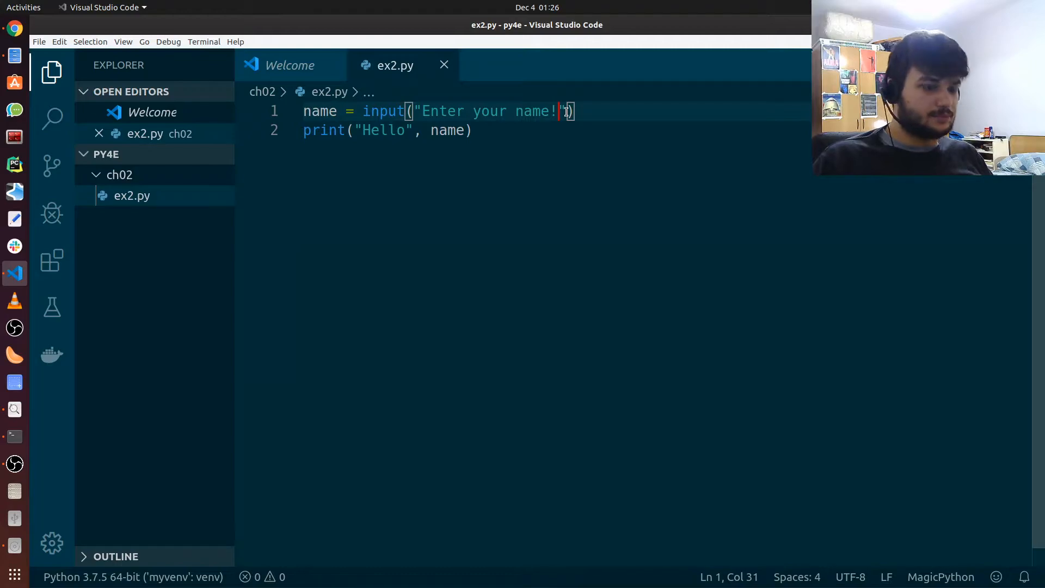
End the input prompt with a colon and \n, rerun and enter 'aksonai' as the name.
text(\n)
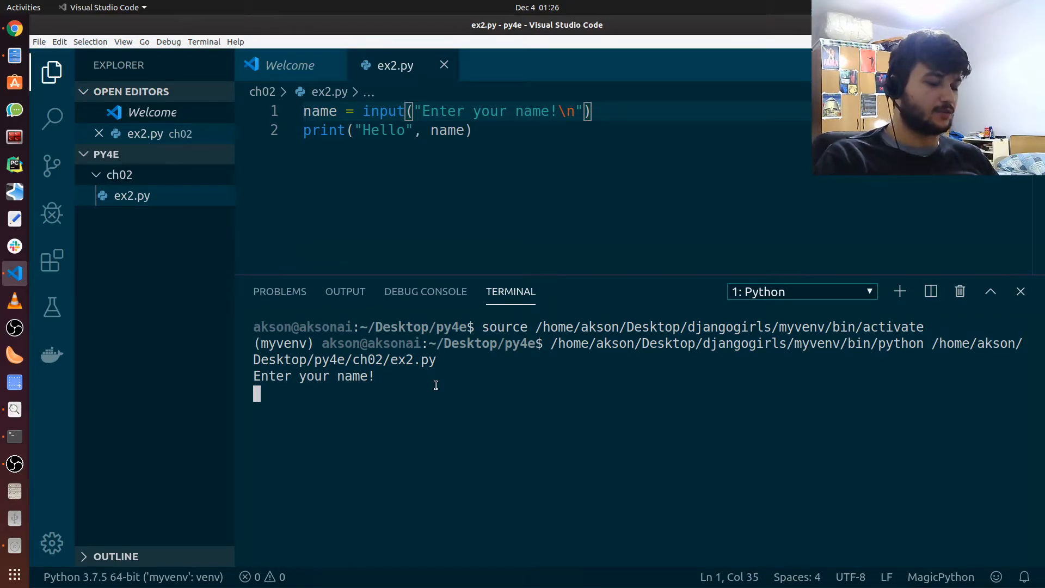
text(aksonai)
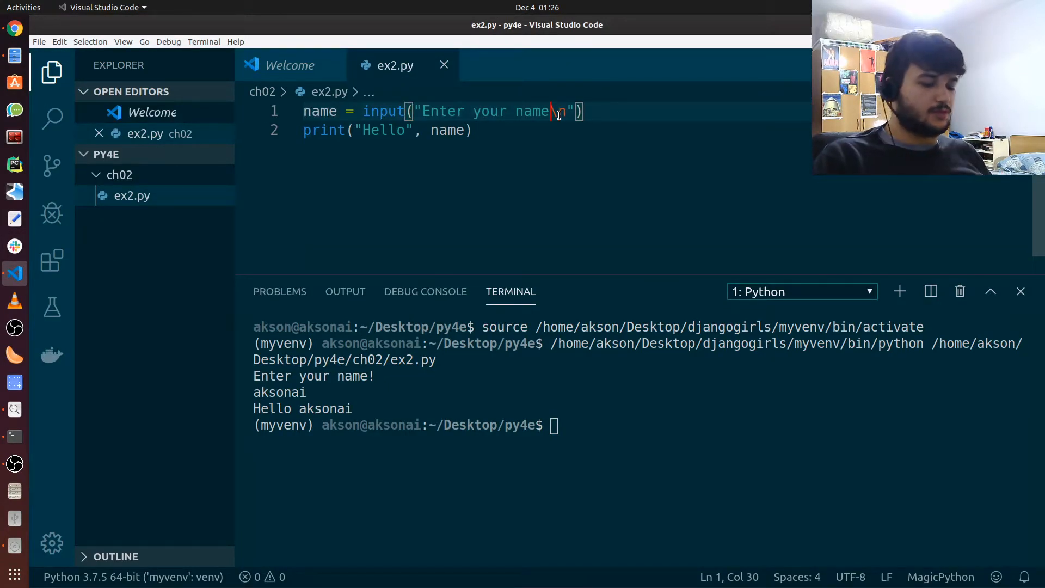
text(:)
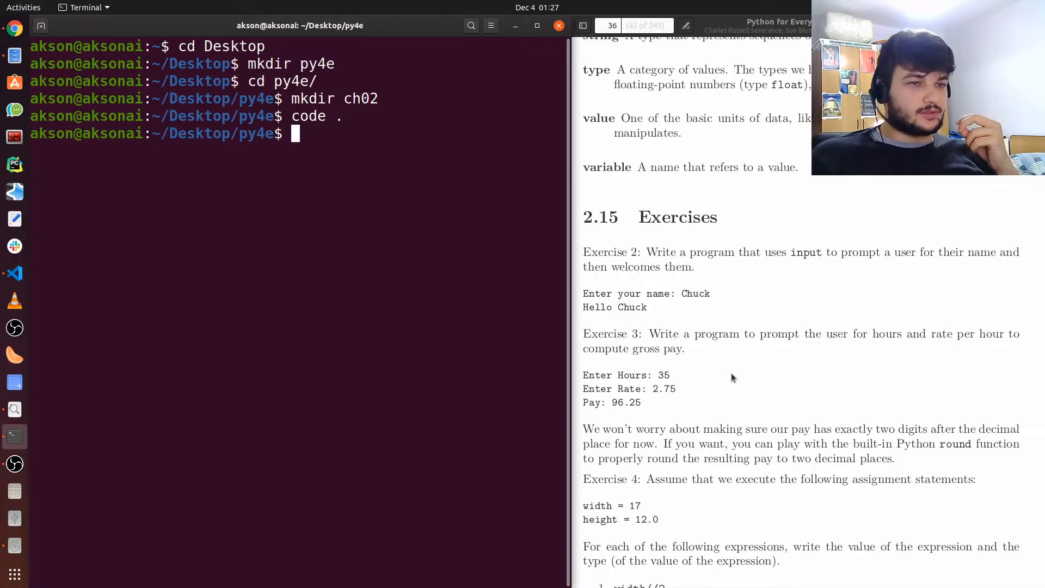
scroll(down, 3)
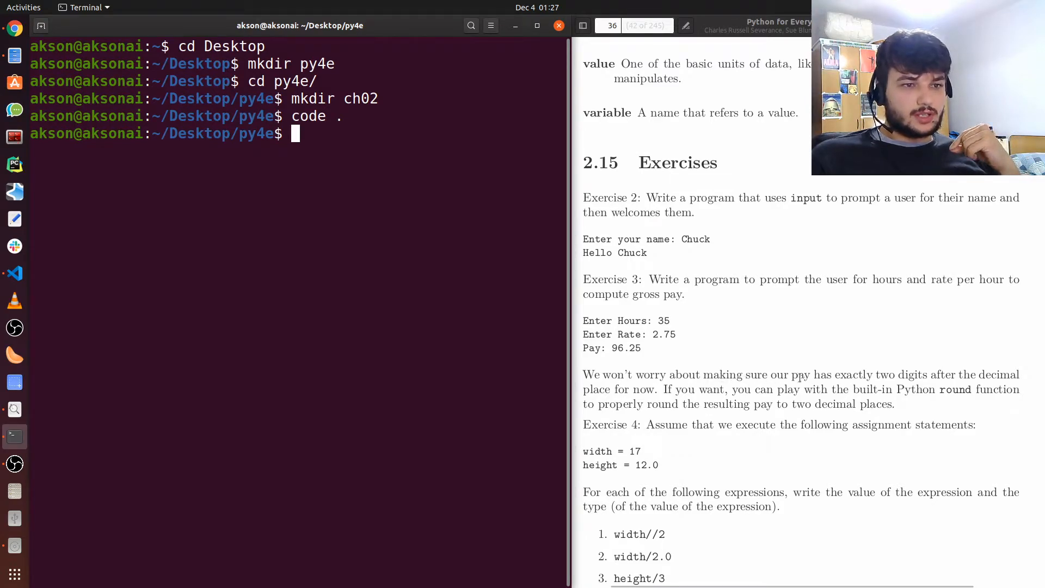
mouse_move(894, 364)
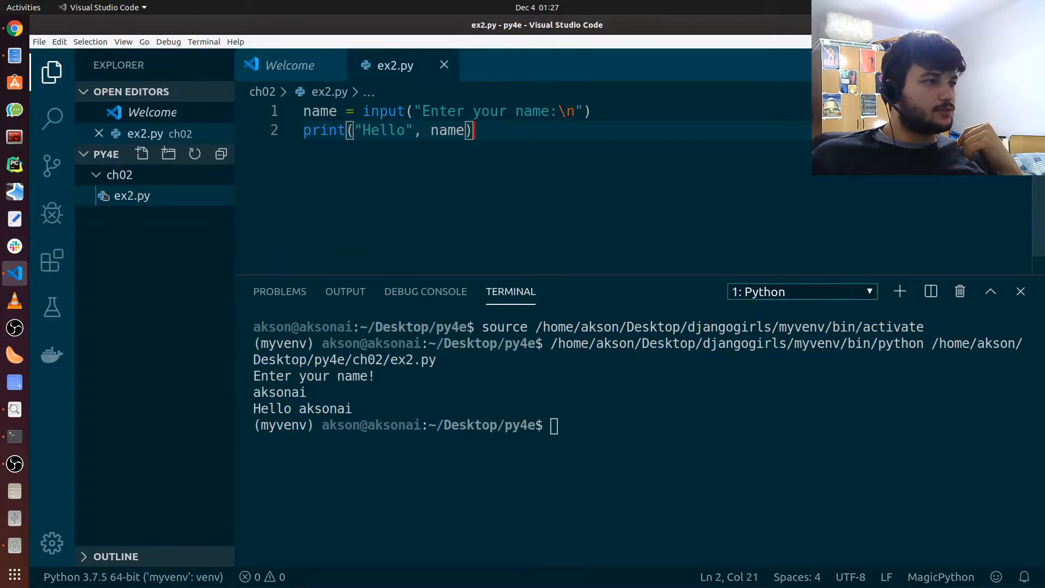
Create a new ex3.py file inside ch02 from the Explorer and open it.
right_click(119, 174)
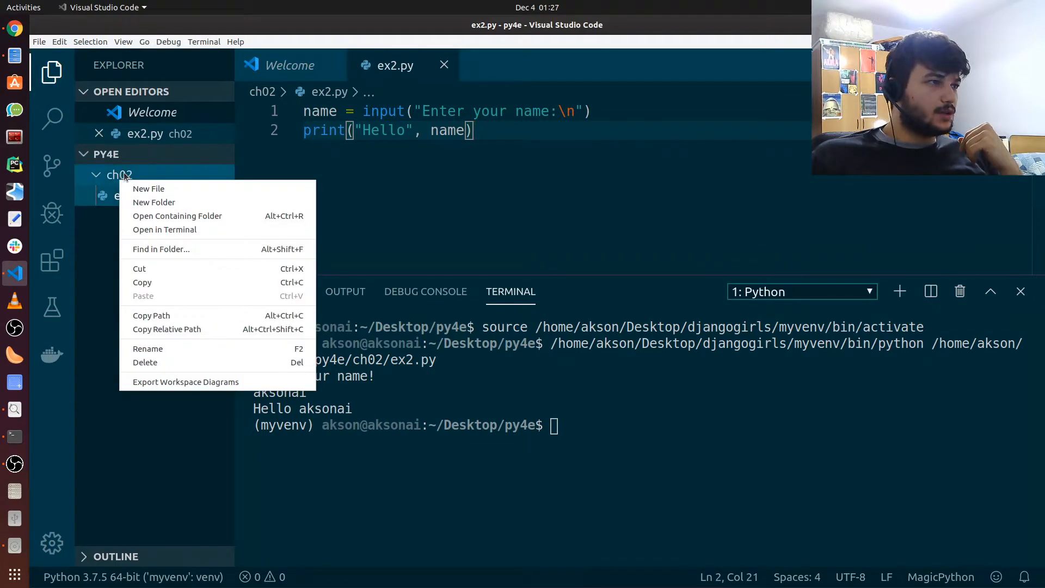
click(149, 188)
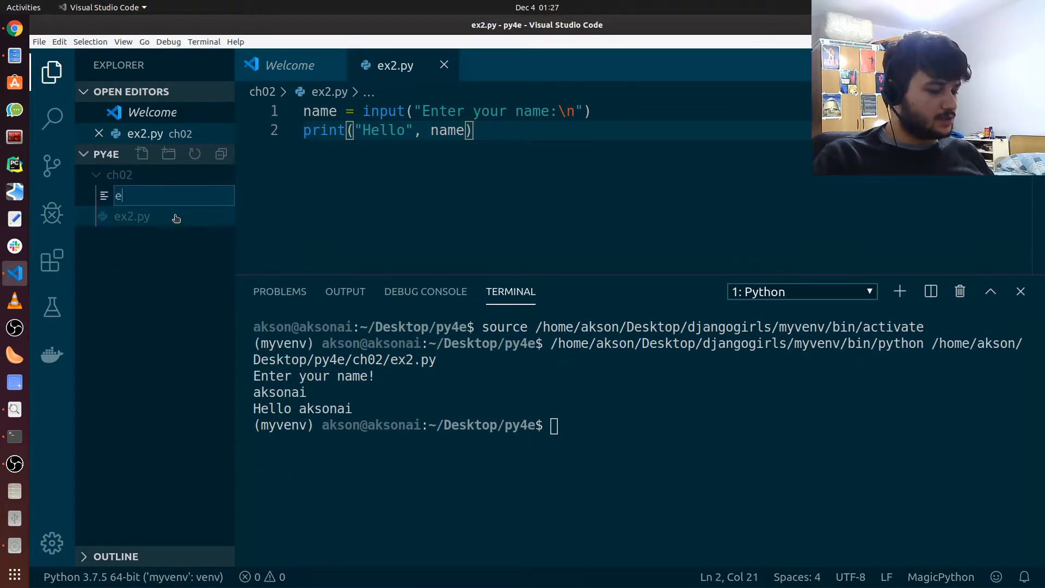
text(x3)
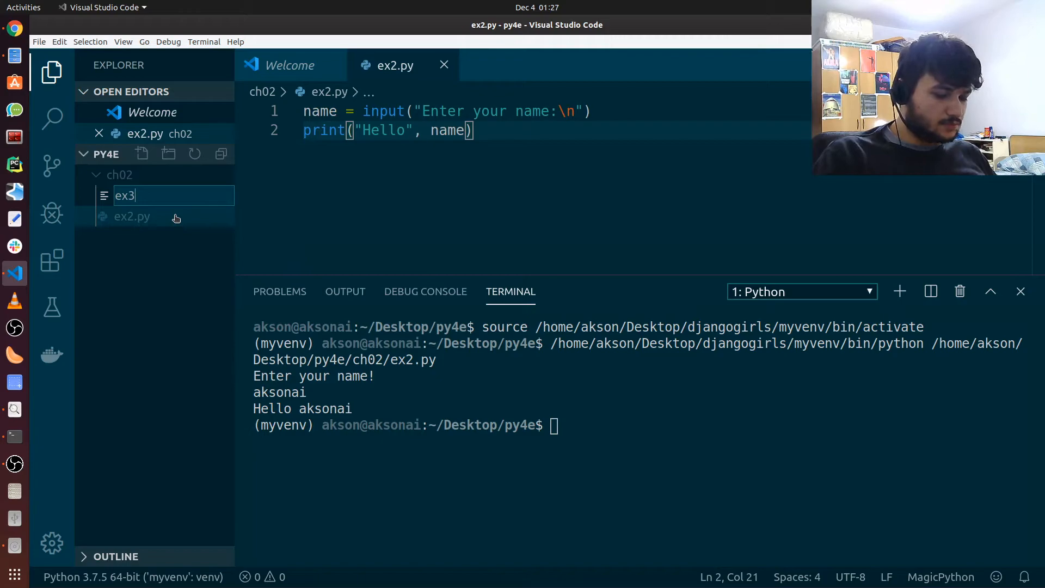
key(Enter)
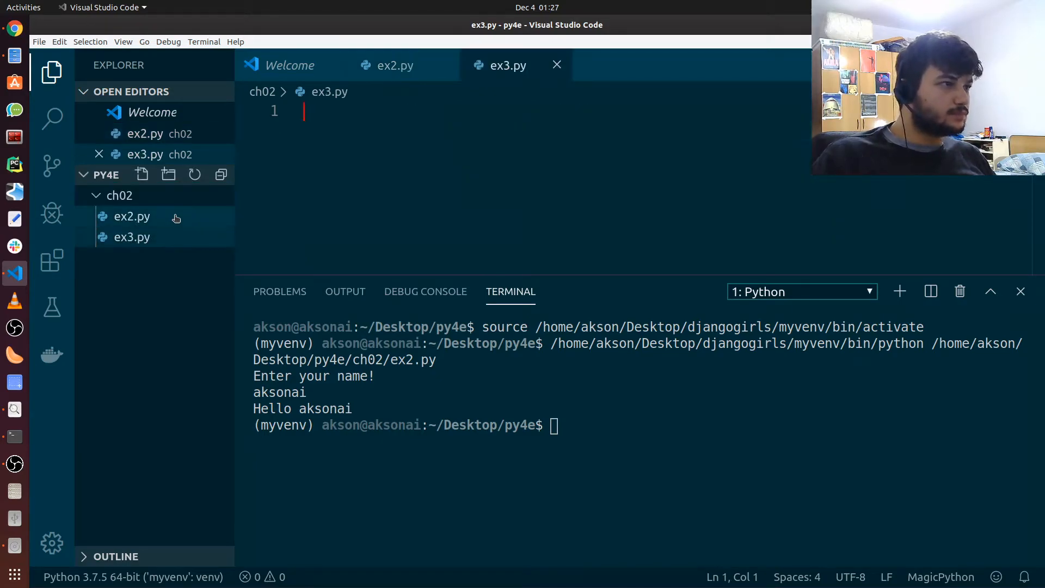
click(132, 236)
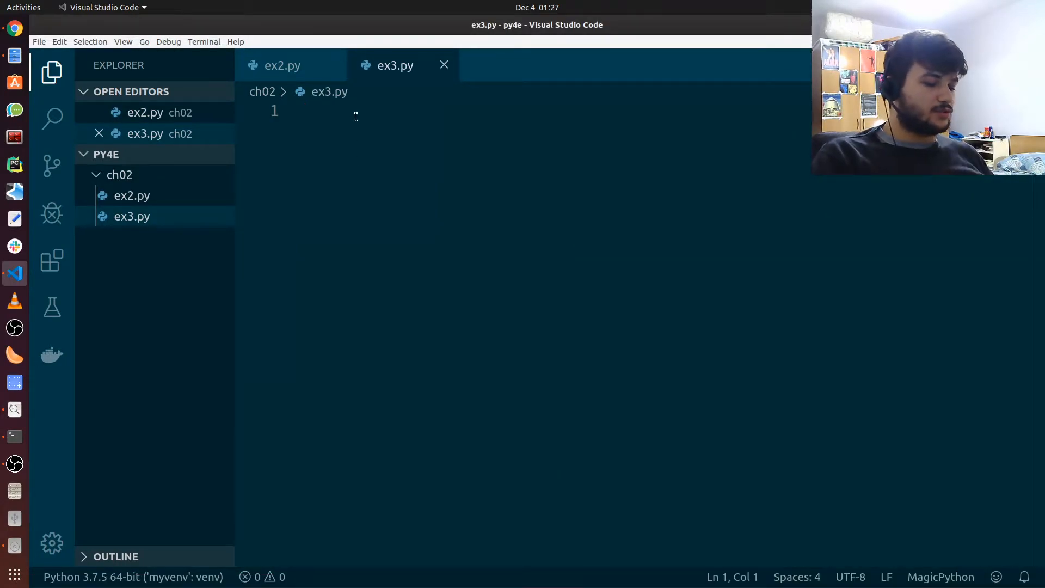
Write hours = input("Enter hours:") and a matching rate = input(...) line.
text(hou)
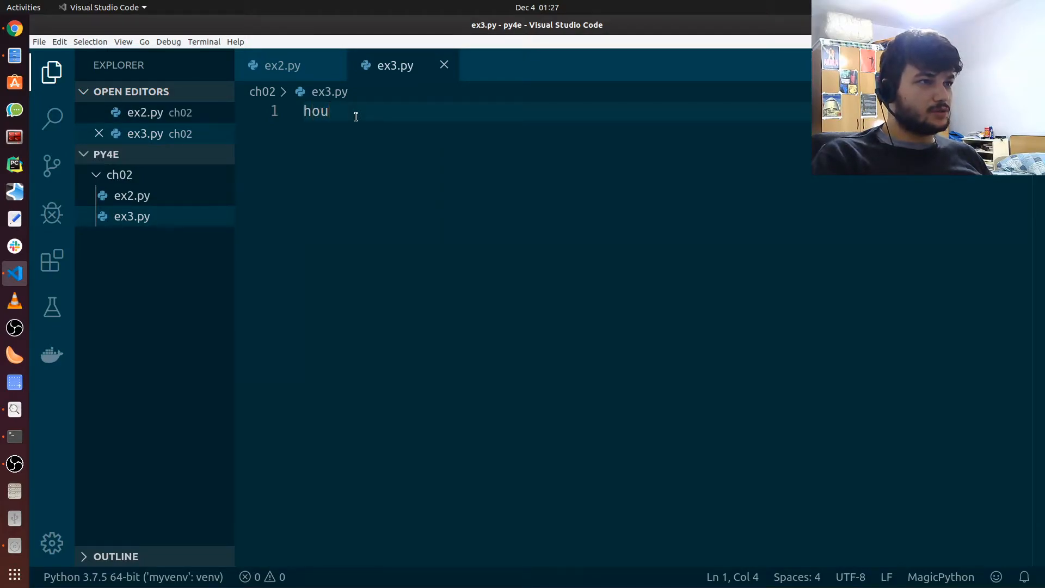
text(rs = in)
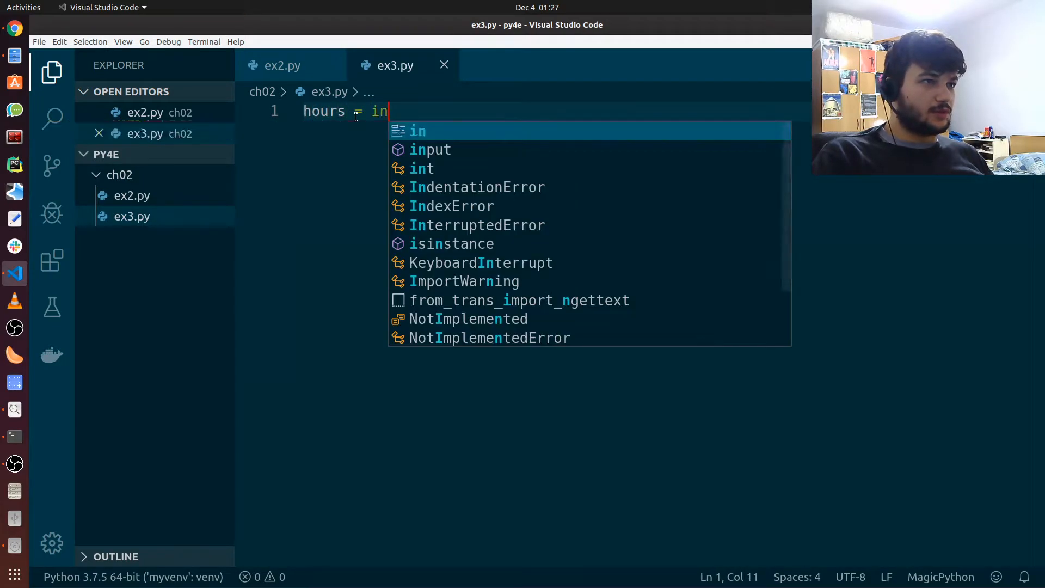
text(put()
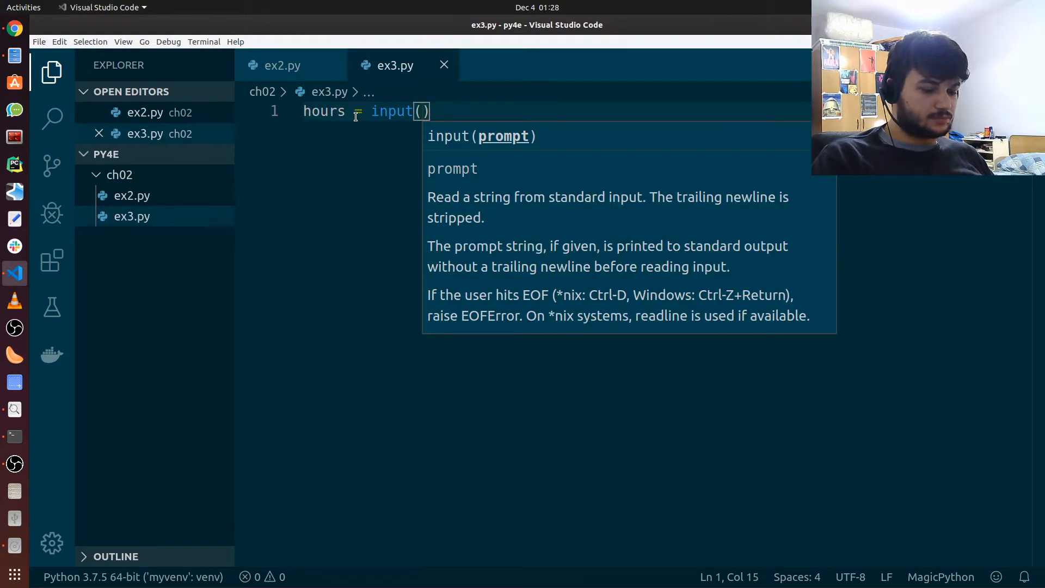
text("Enter")
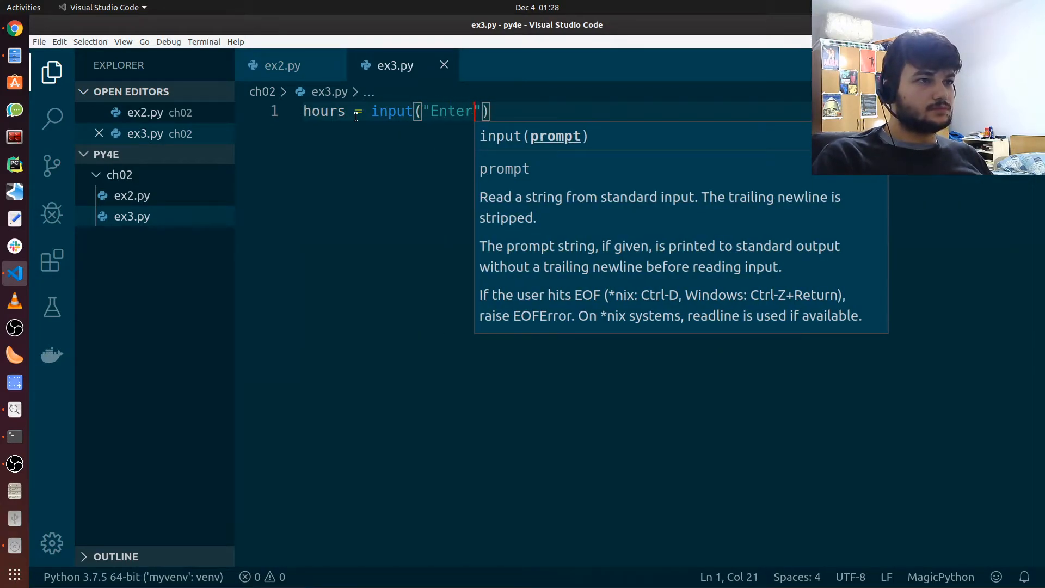
text(hours)
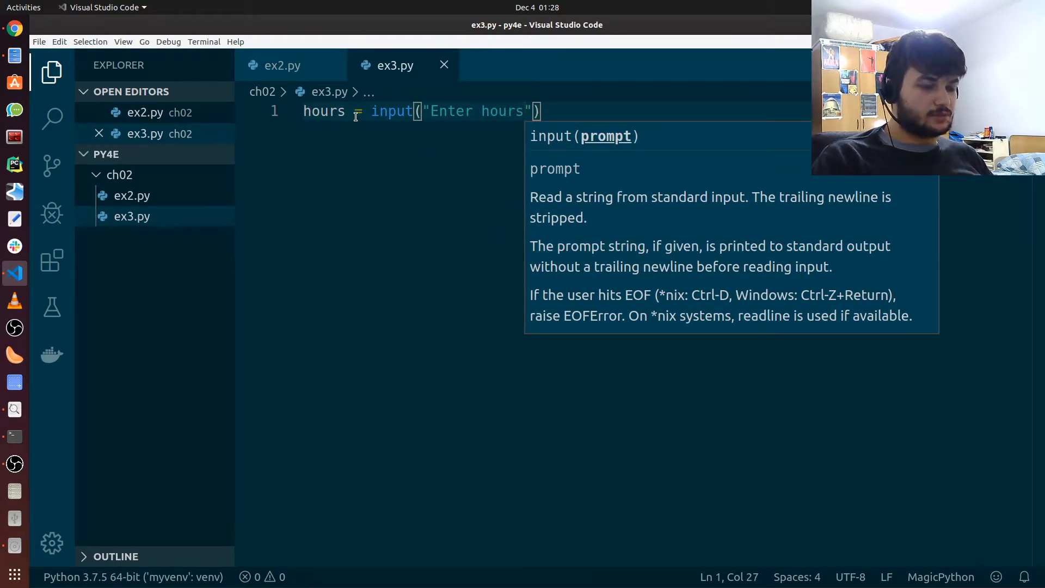
text(:)
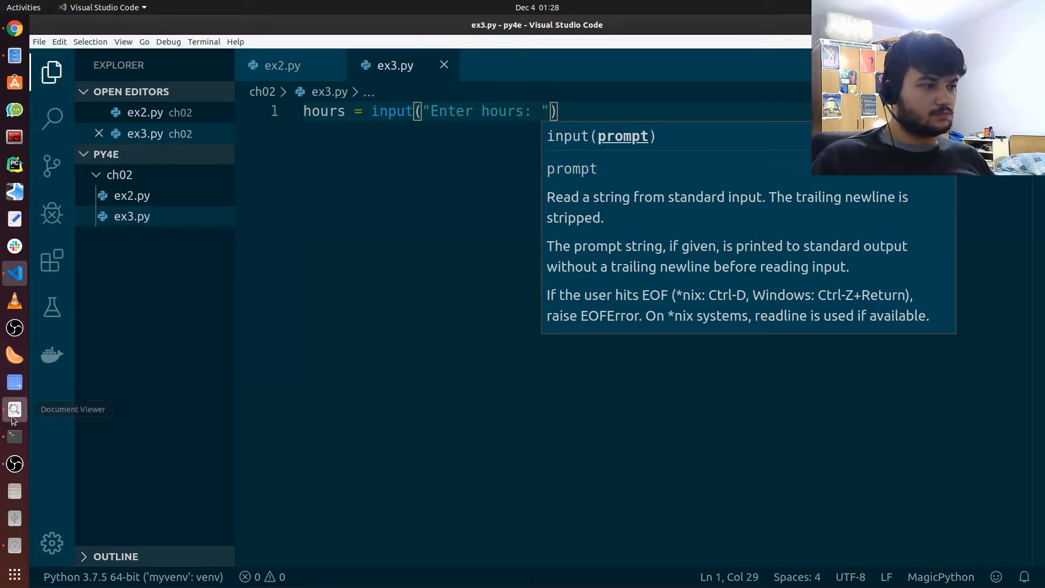
click(14, 409)
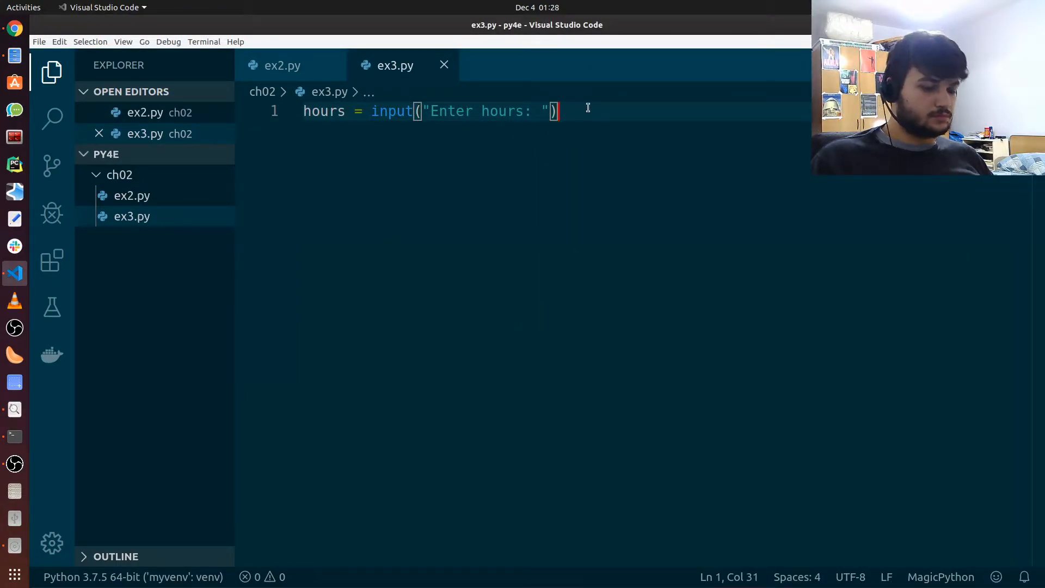
text(rate)
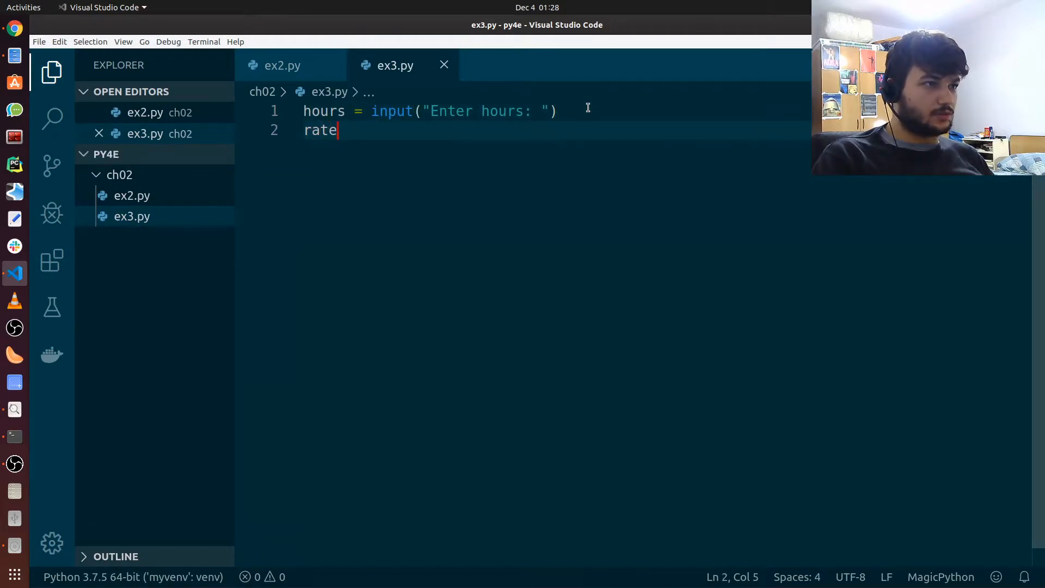
text(= input)
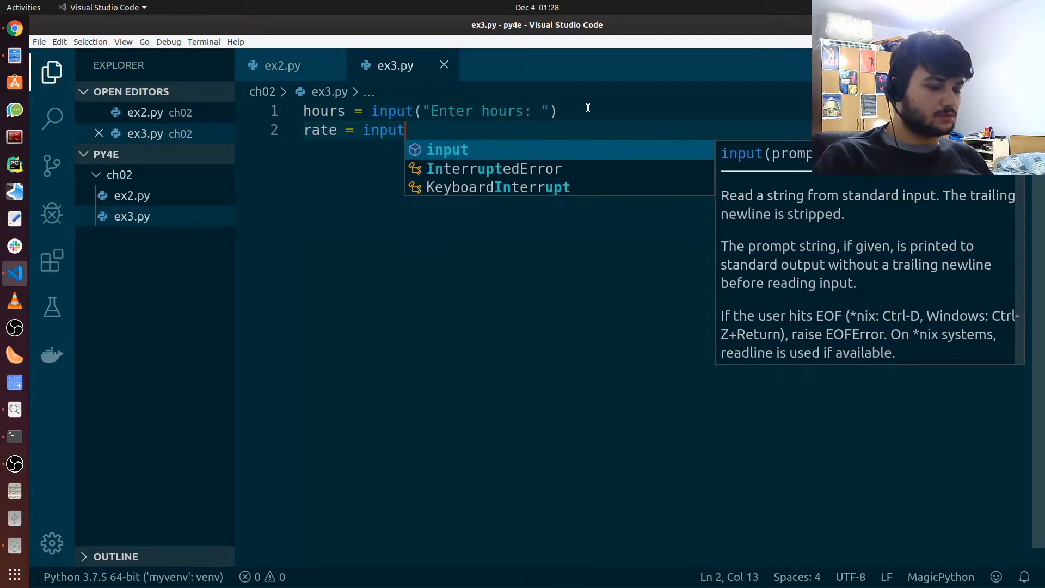
text(("Enter rate:)
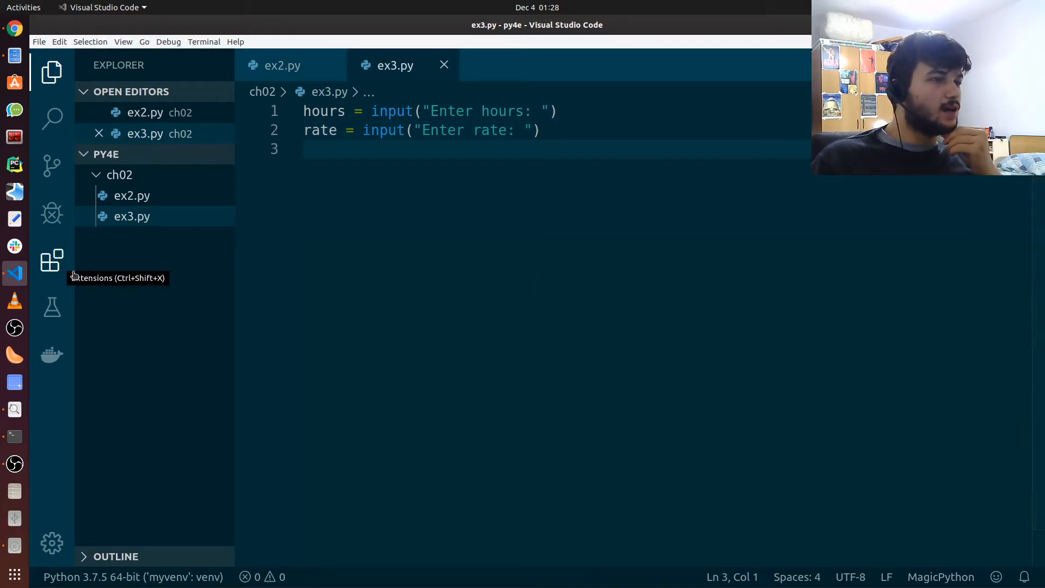
Add pay = hours * rate and print("Pay", pay) to finish the script.
text(pay)
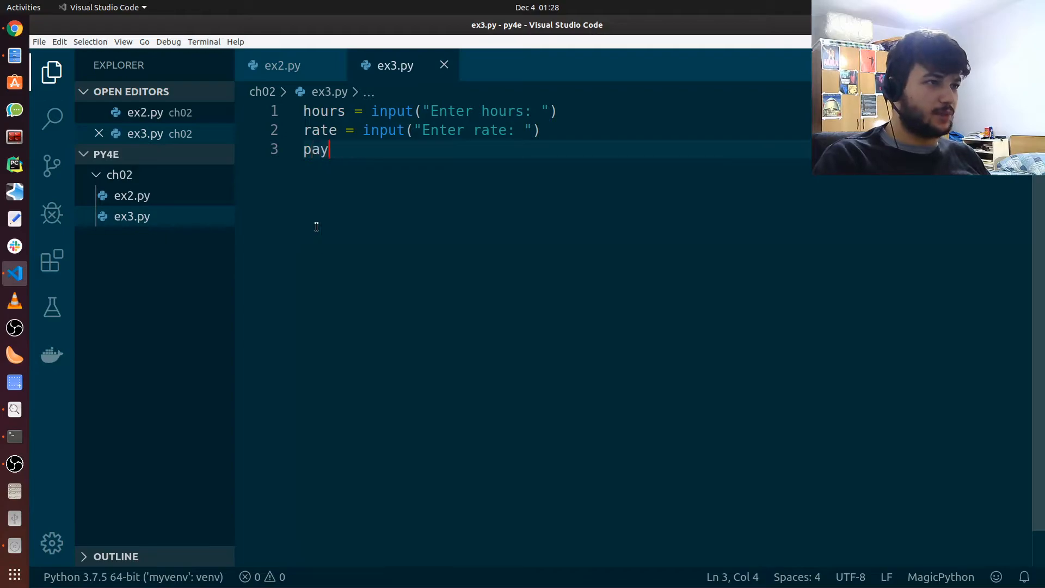
text(= hours)
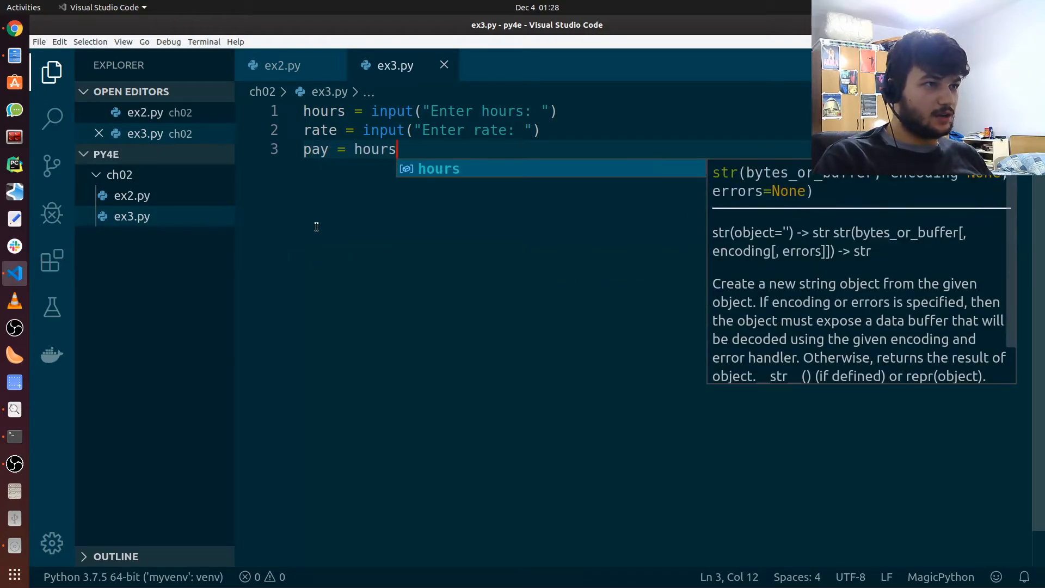
text(* rate)
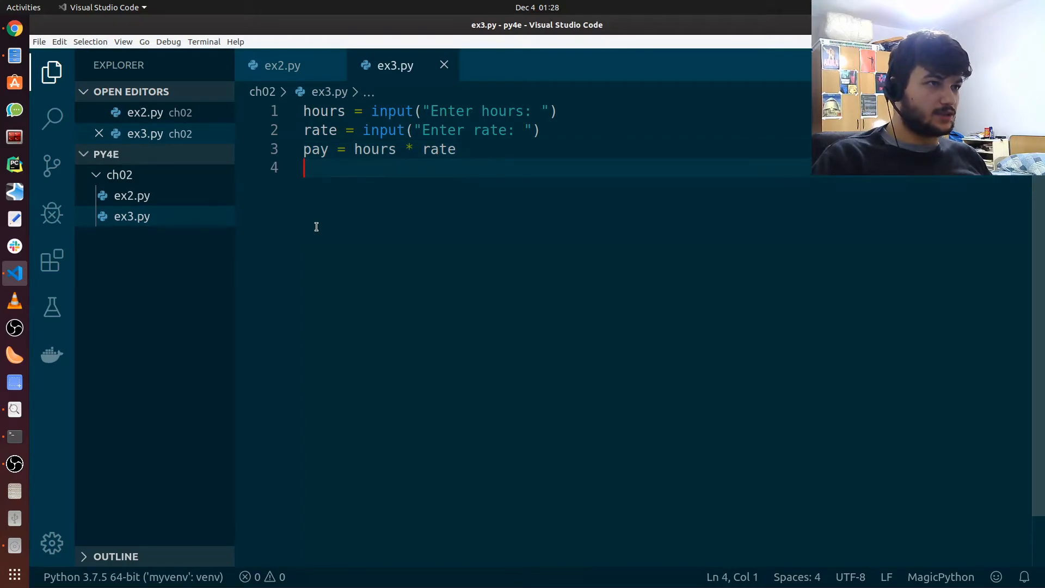
text(print()
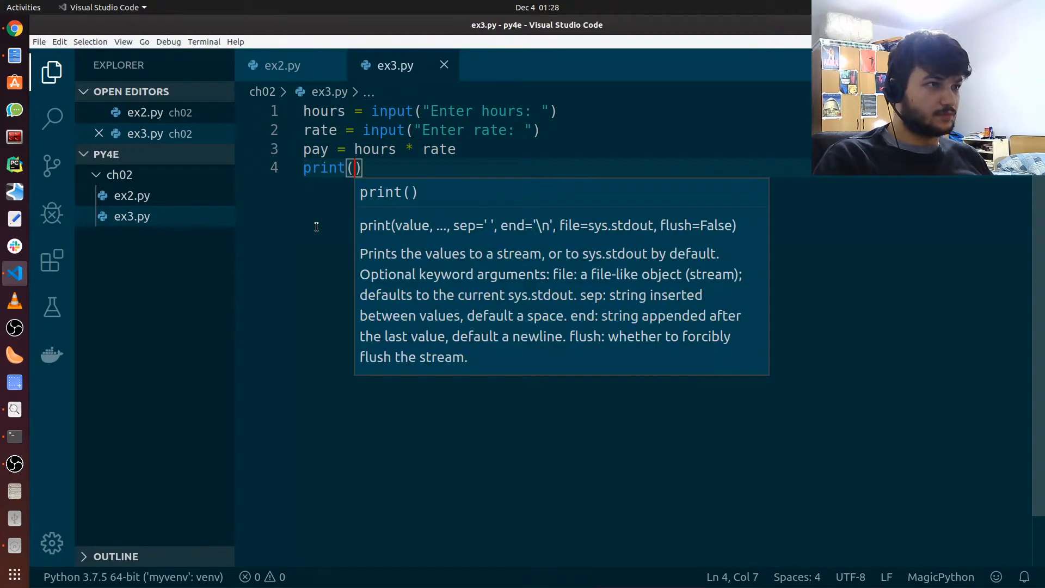
text("Pay")
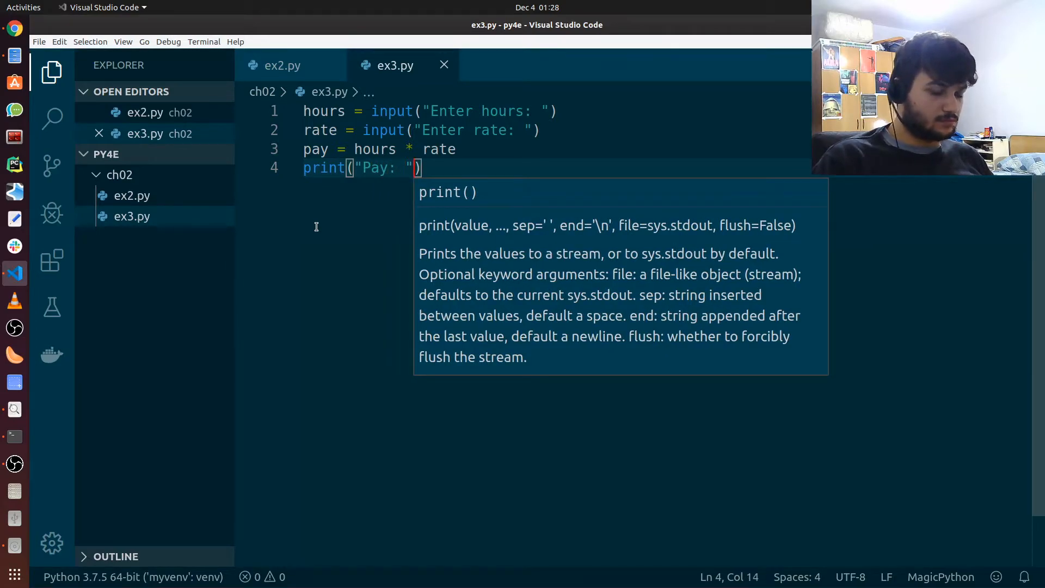
text(, pay)
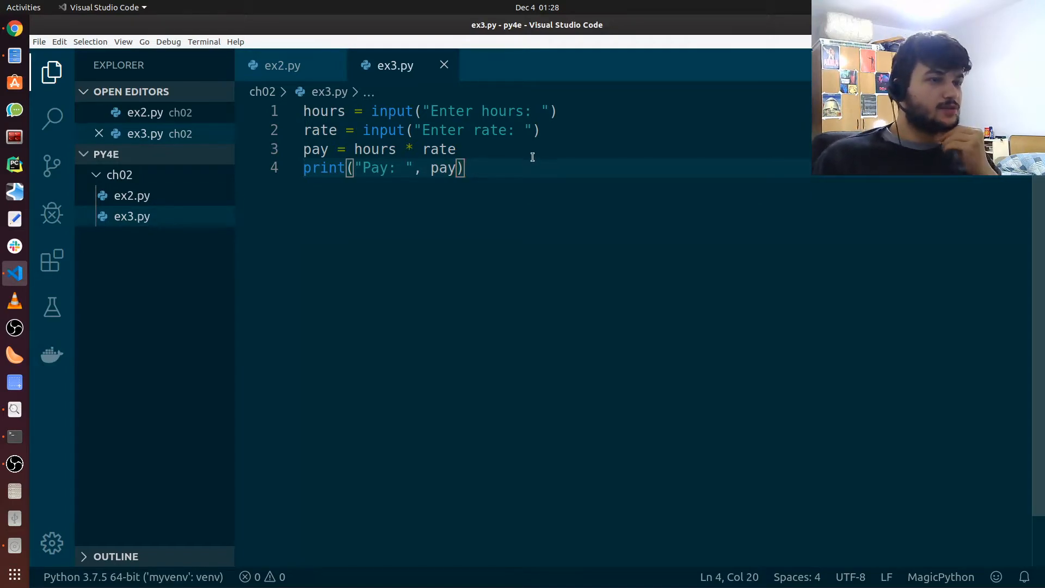
mouse_move(565, 144)
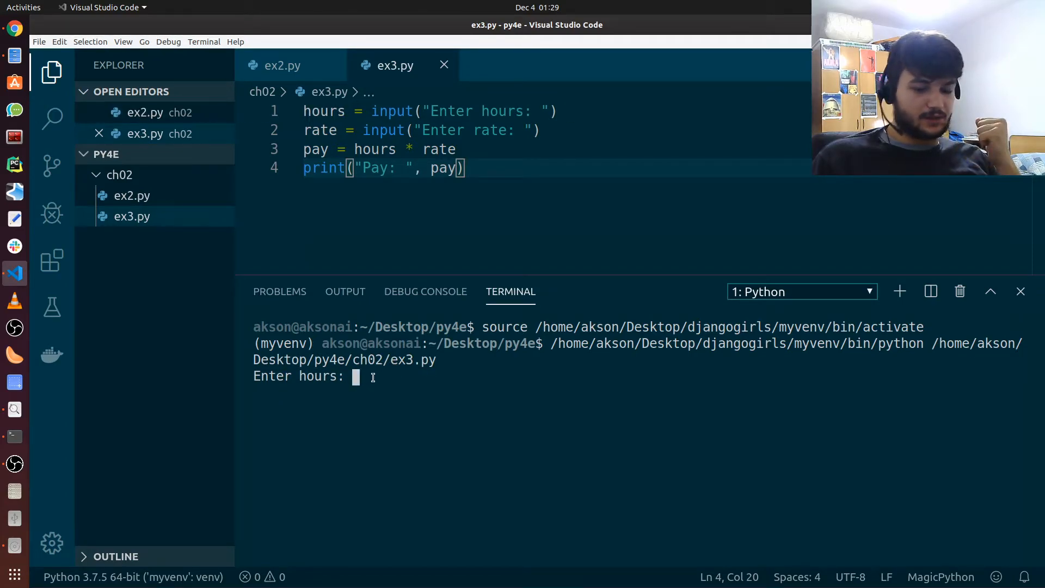
Enter the hours and a rate of 12.5 at the prompts, ending in a TypeError.
text(24)
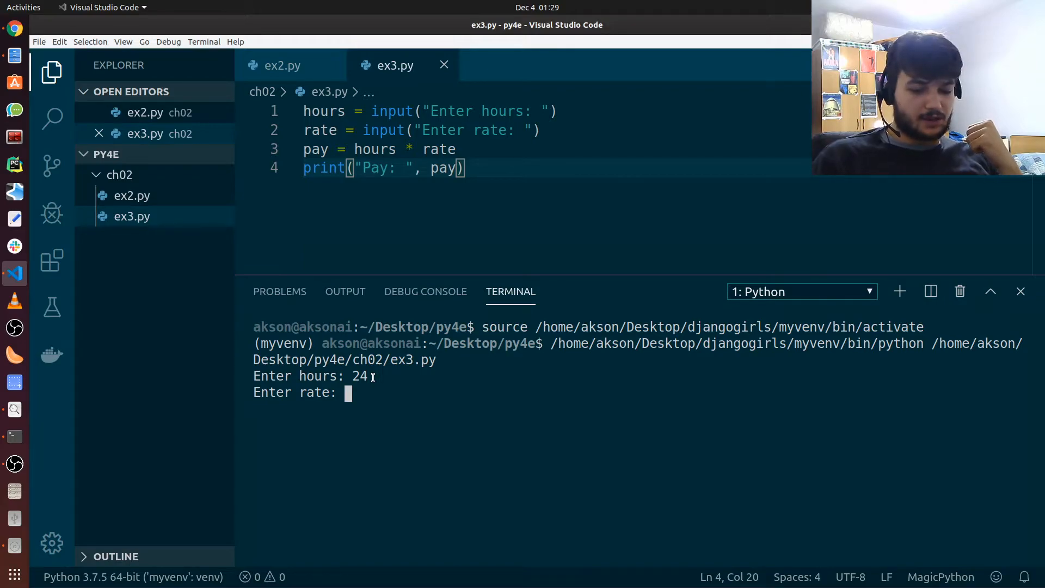
text(12.5)
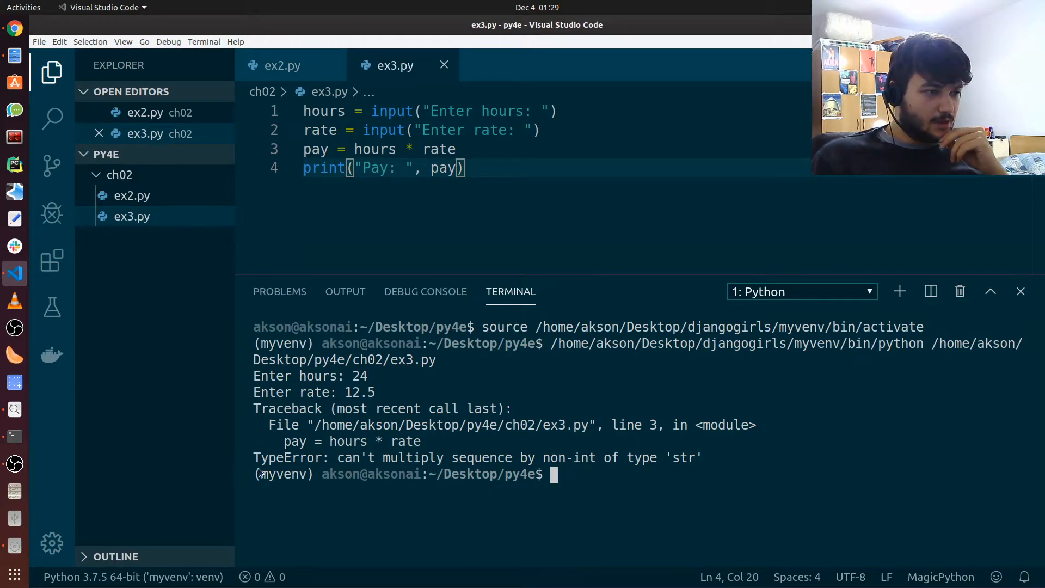
mouse_move(747, 309)
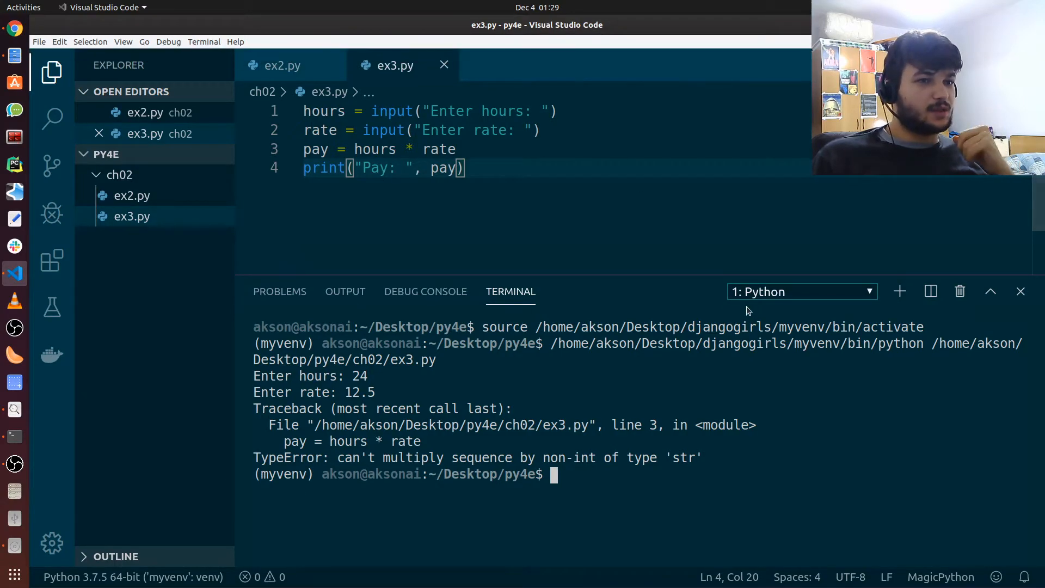
mouse_move(392, 111)
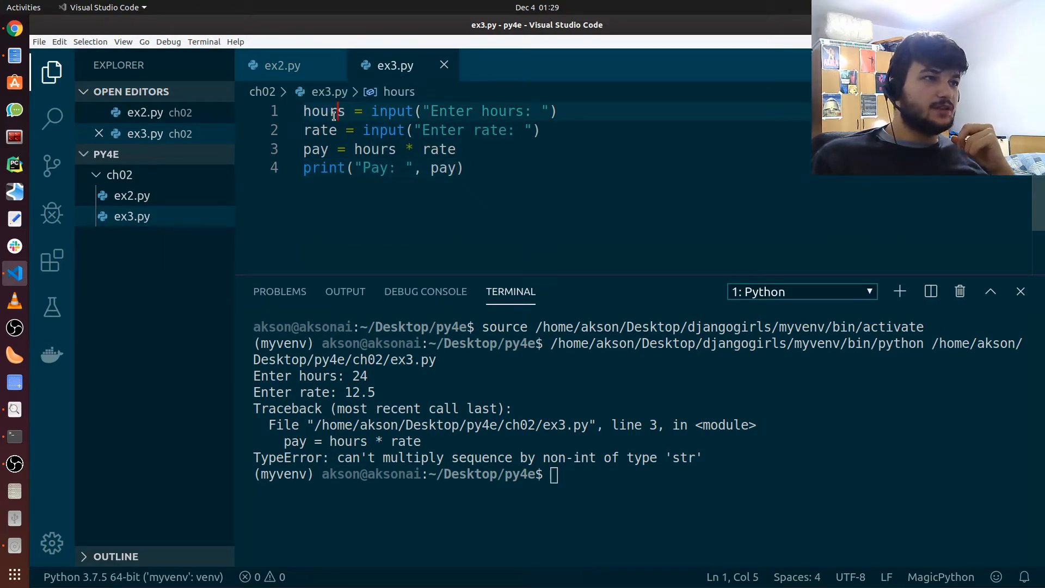
Wrap the hours input() in int( ) and the rate input() in float( ).
double_click(325, 111)
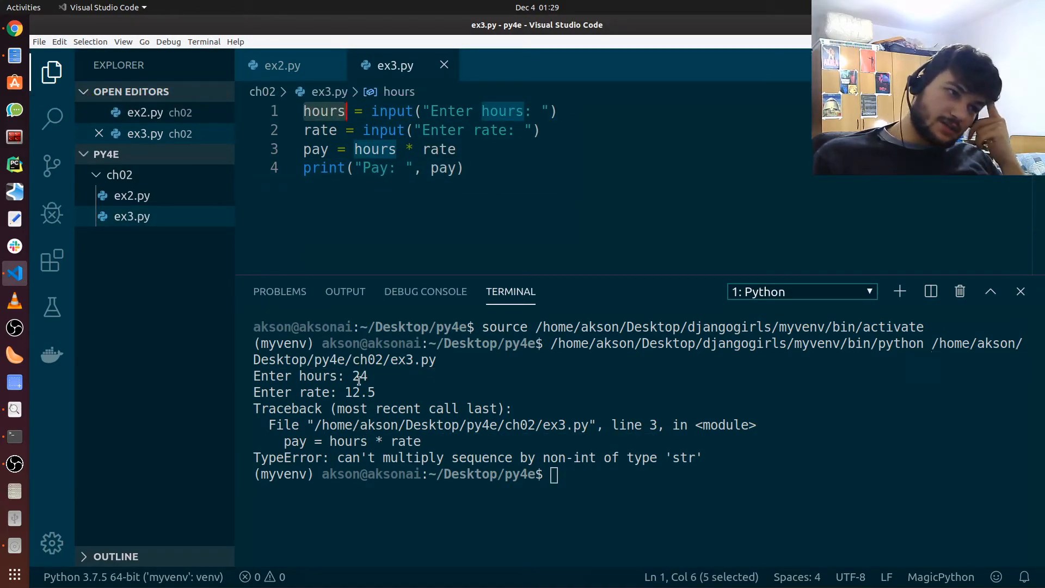
mouse_move(391, 111)
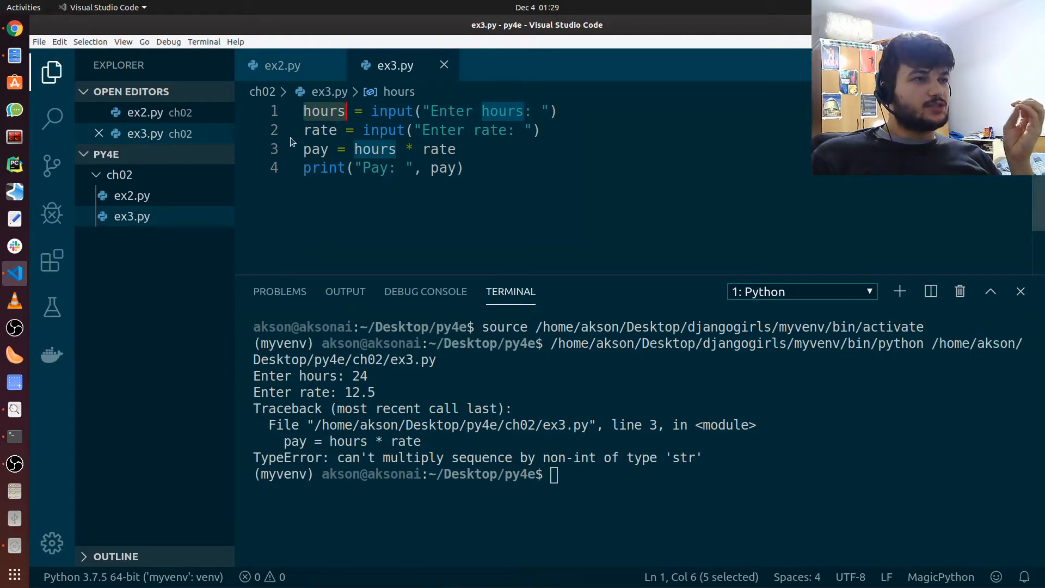
mouse_move(393, 111)
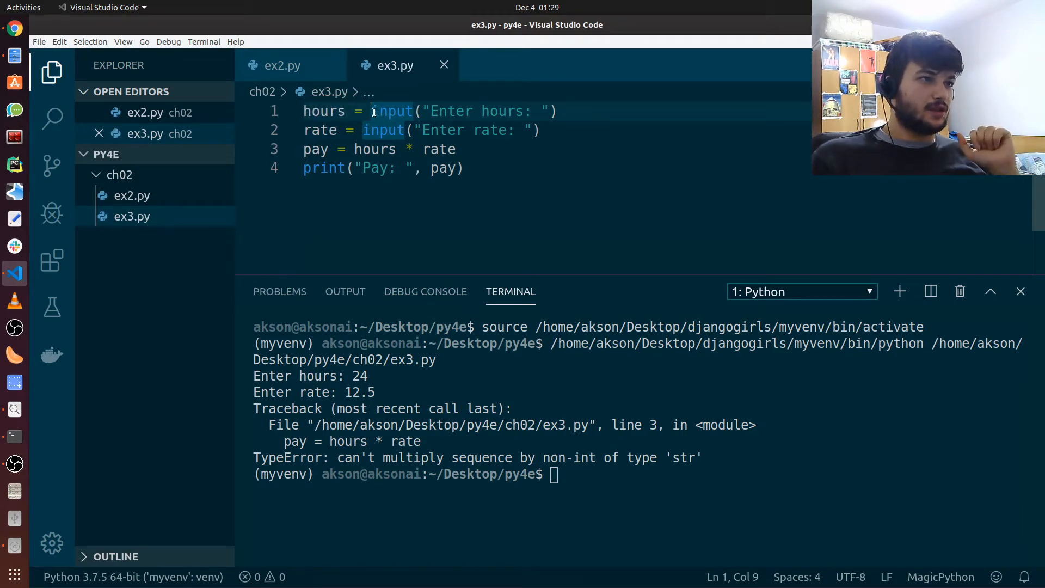
text(i)
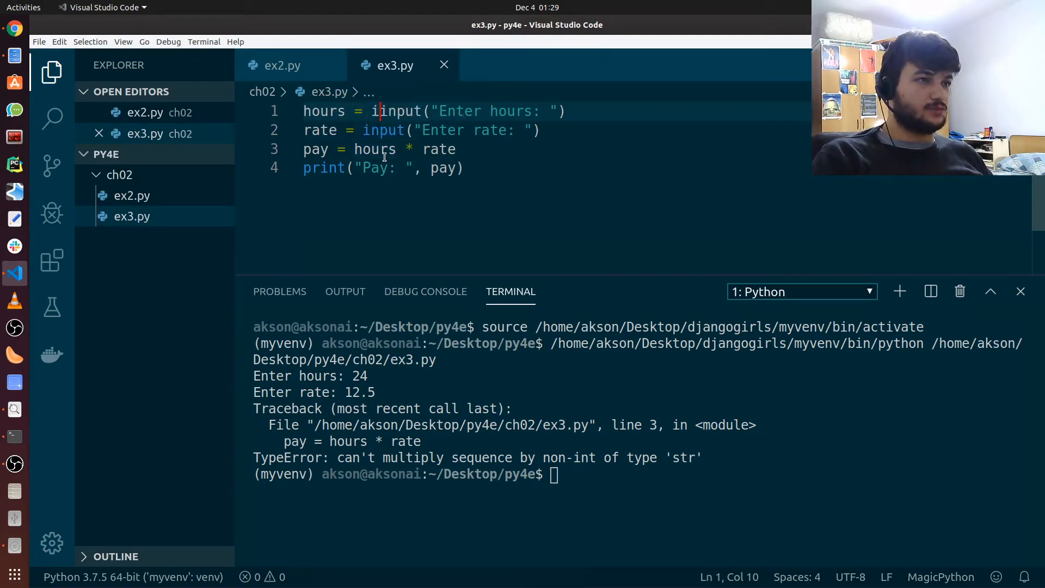
text(int()
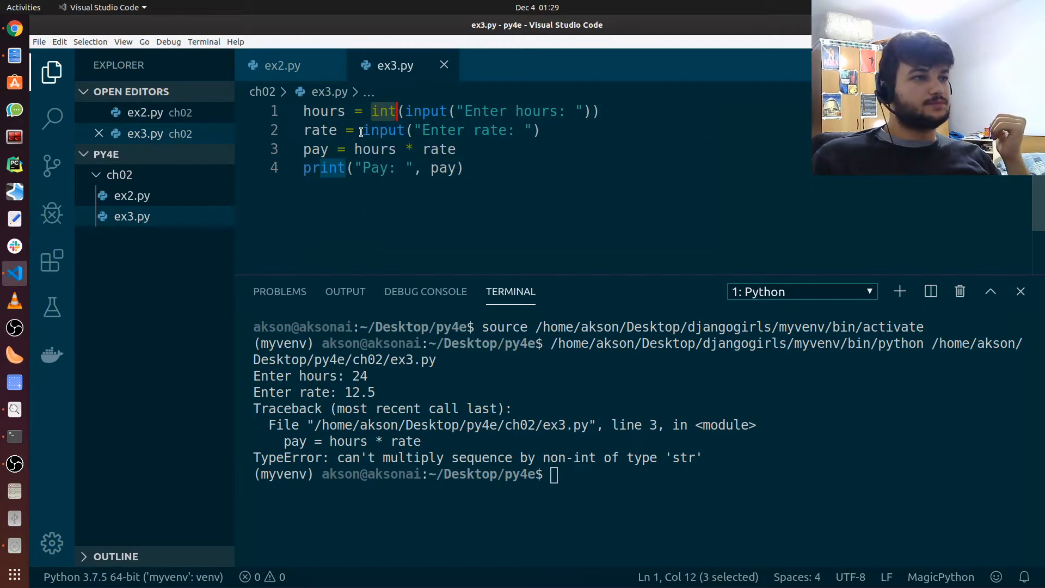
text(float()
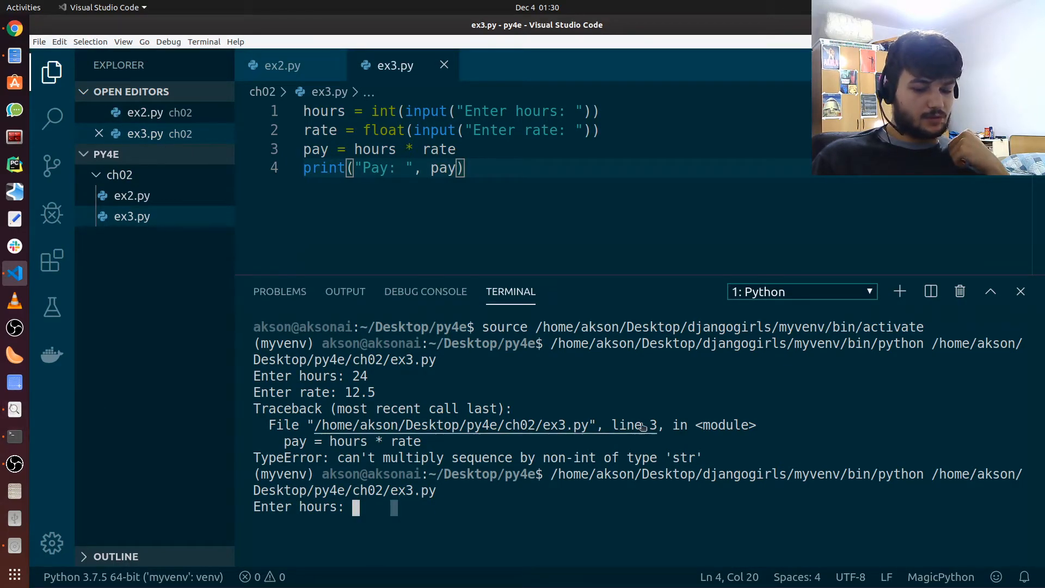
Rerun ex3.py with 24 hours and a 12.5 rate to get Pay: 300.0.
text(24)
text(12.5)
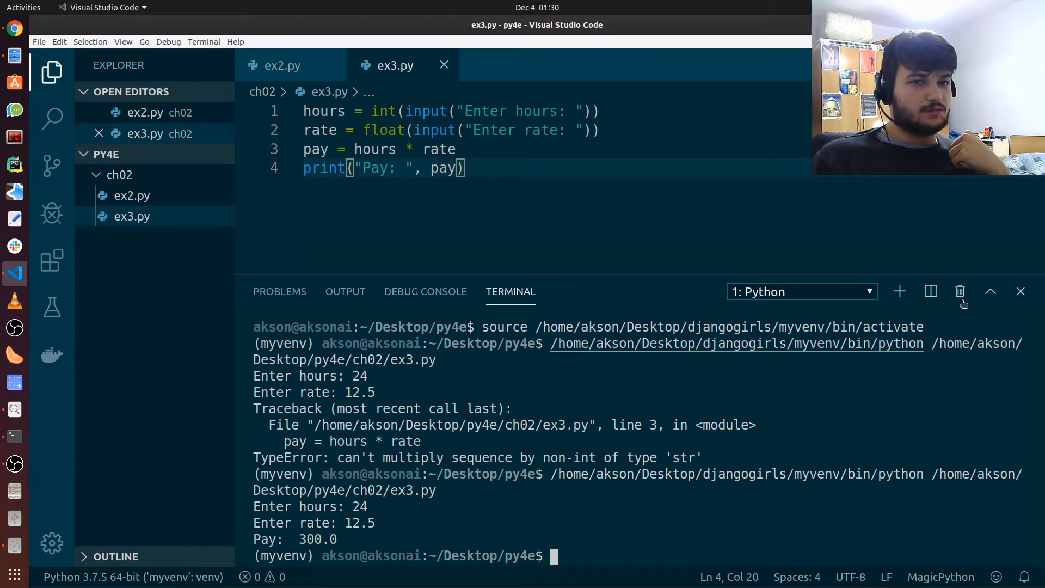
mouse_move(960, 292)
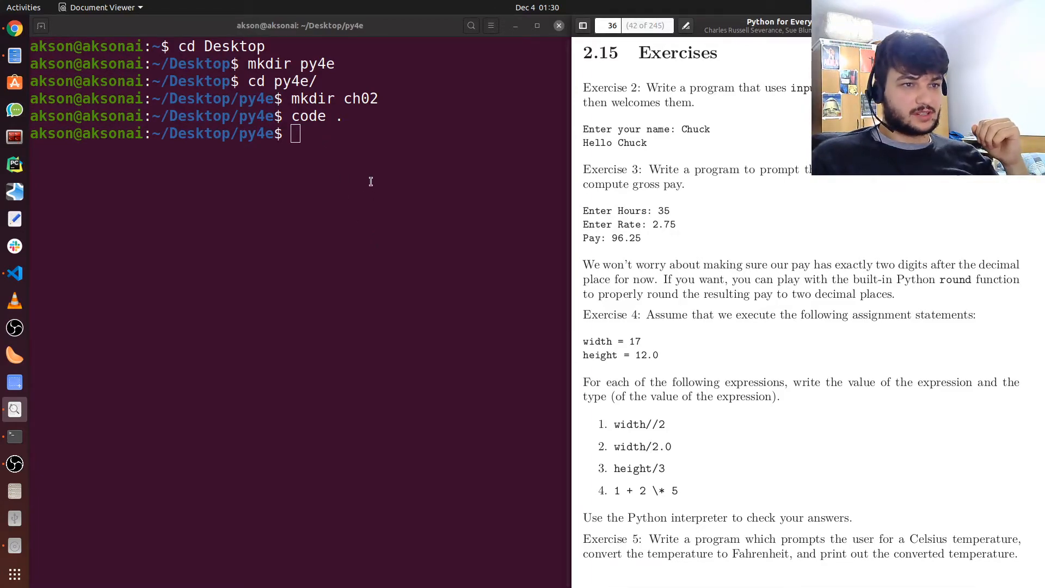
Start a Python interpreter and define width = 17 and height = 12.0.
text(p)
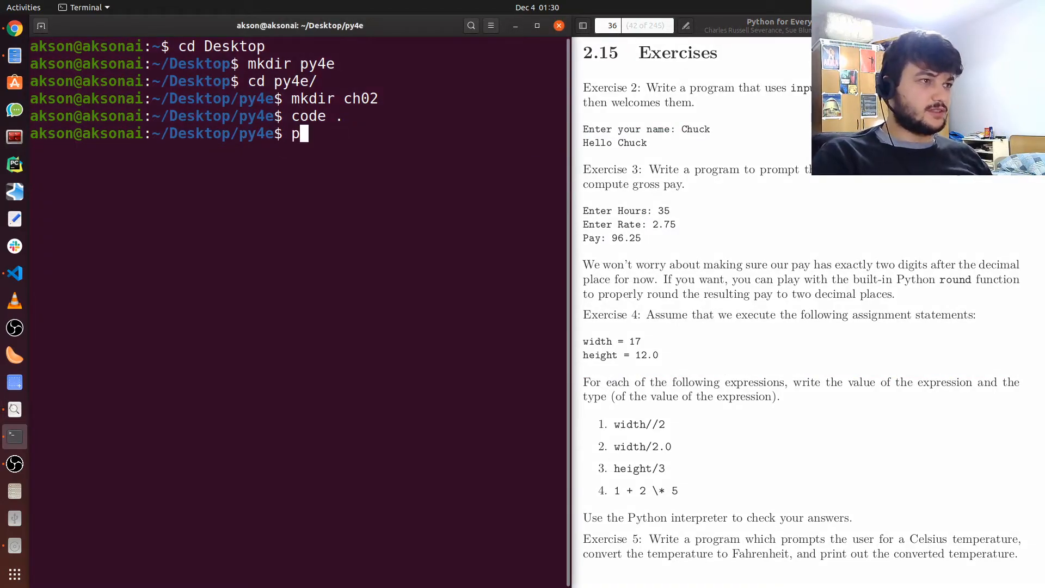
text(ython3)
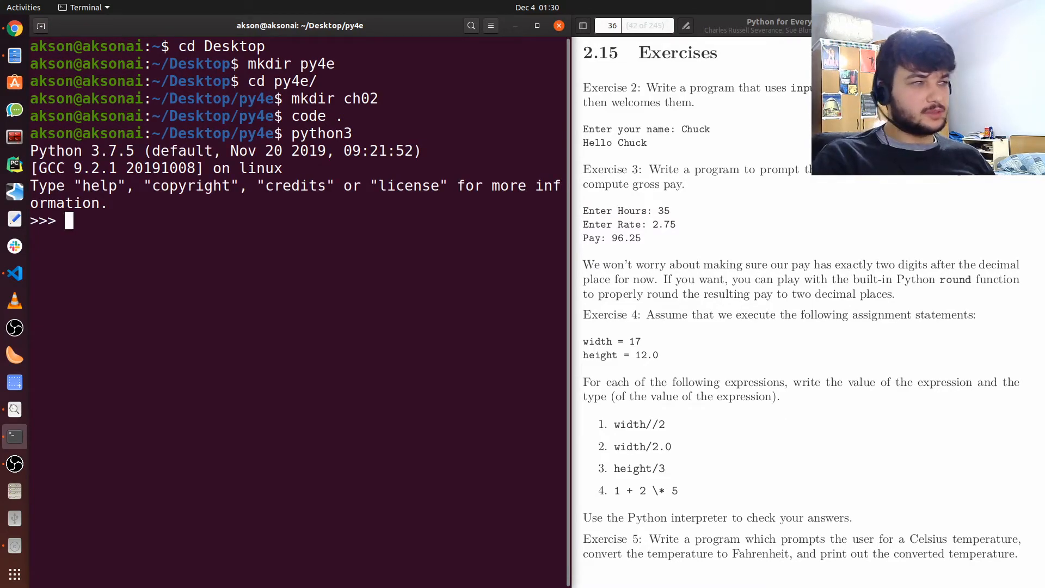
text(width =)
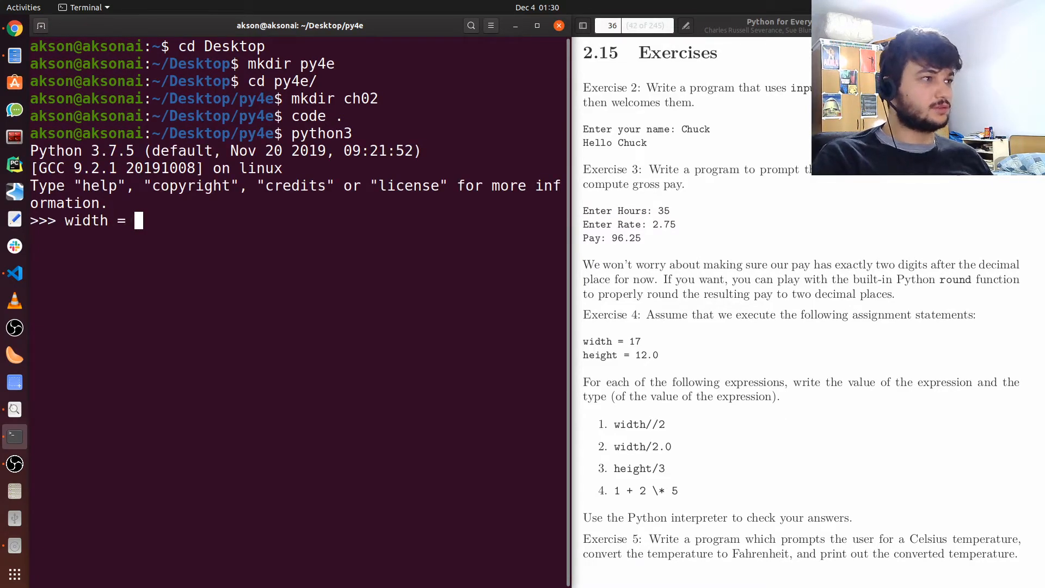
text(17)
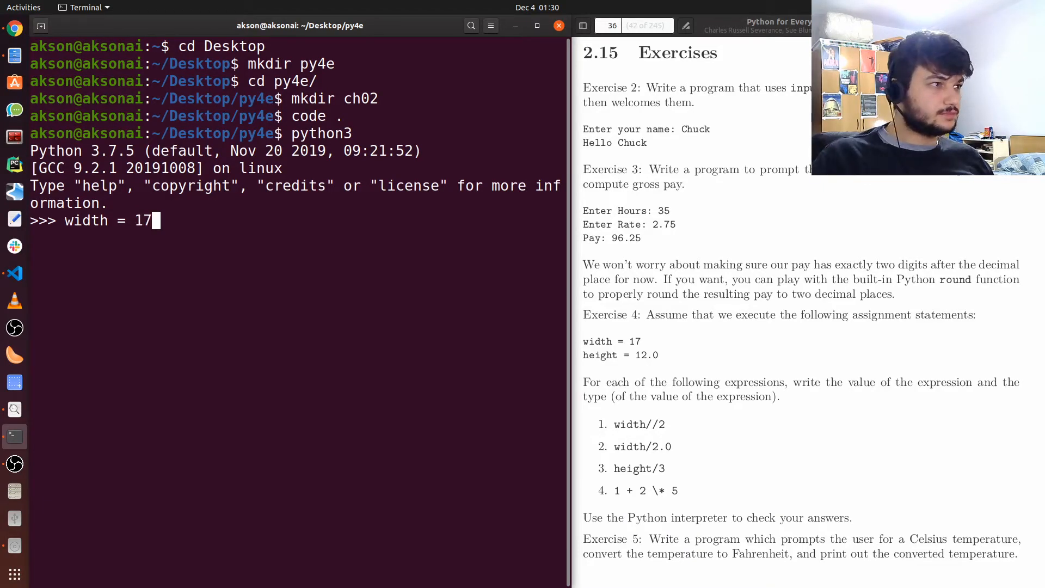
text(height)
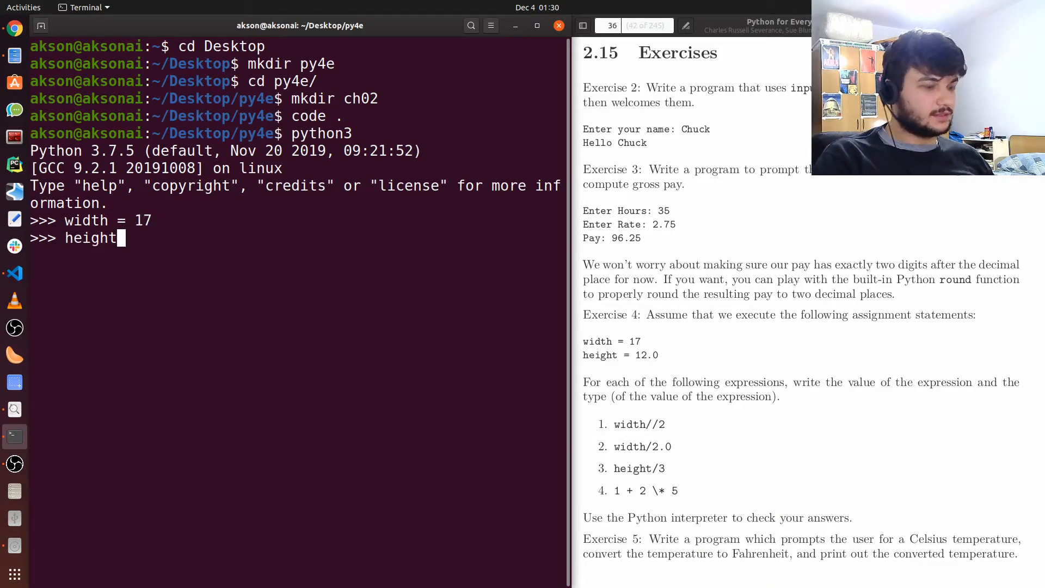
text(= 12.0)
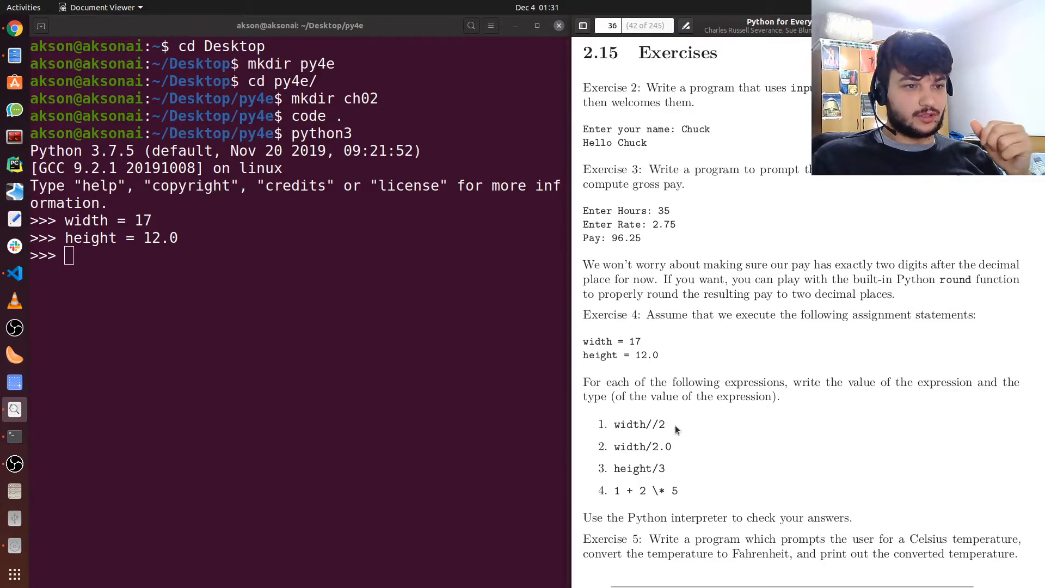
mouse_move(678, 428)
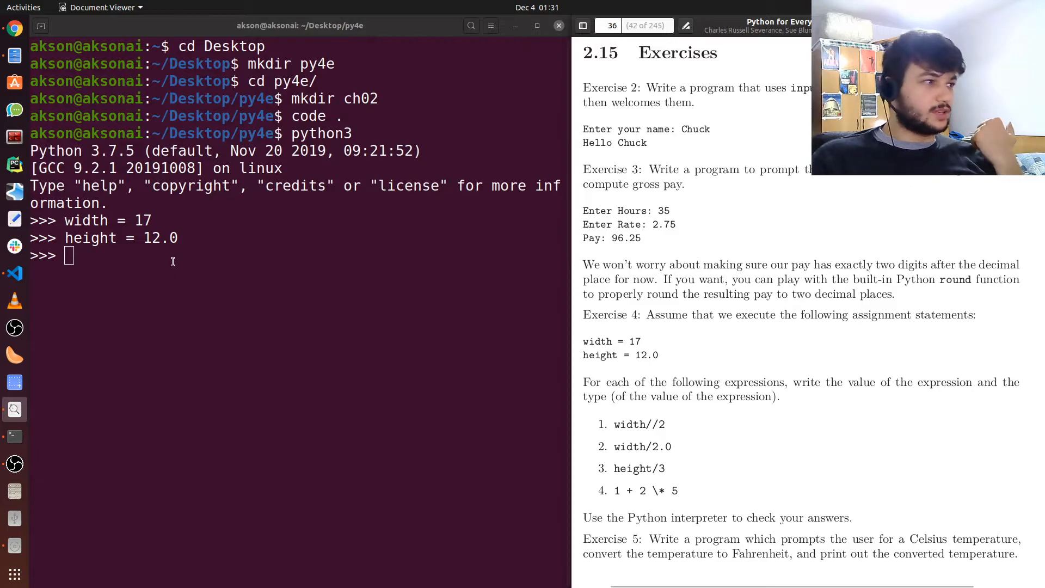
Evaluate width // 2, width / 2.0 and height / 3, getting 8, 8.5 and 4.0.
text(width //)
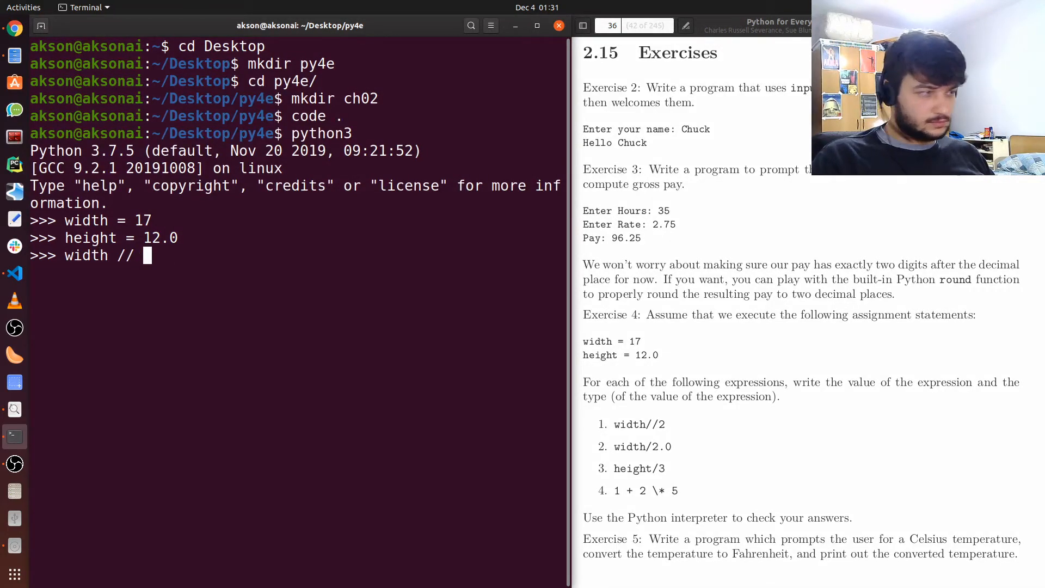
text(2)
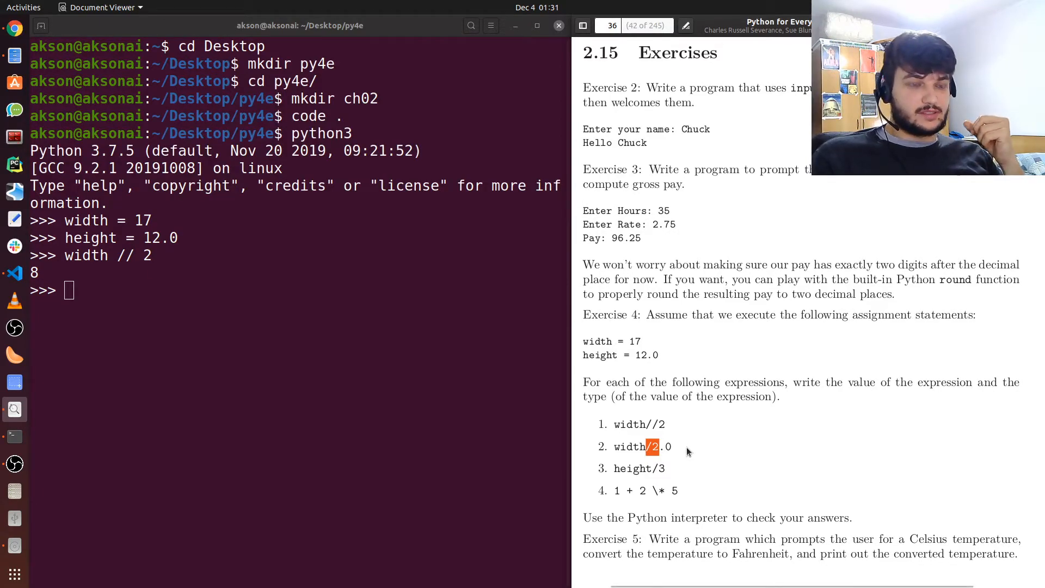
mouse_move(713, 439)
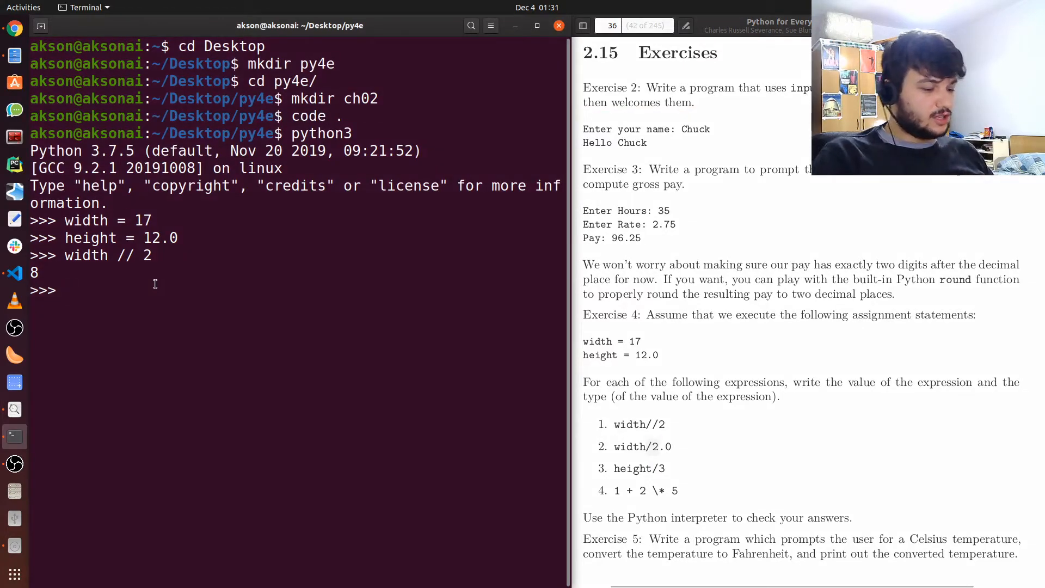
text(width / 2.0)
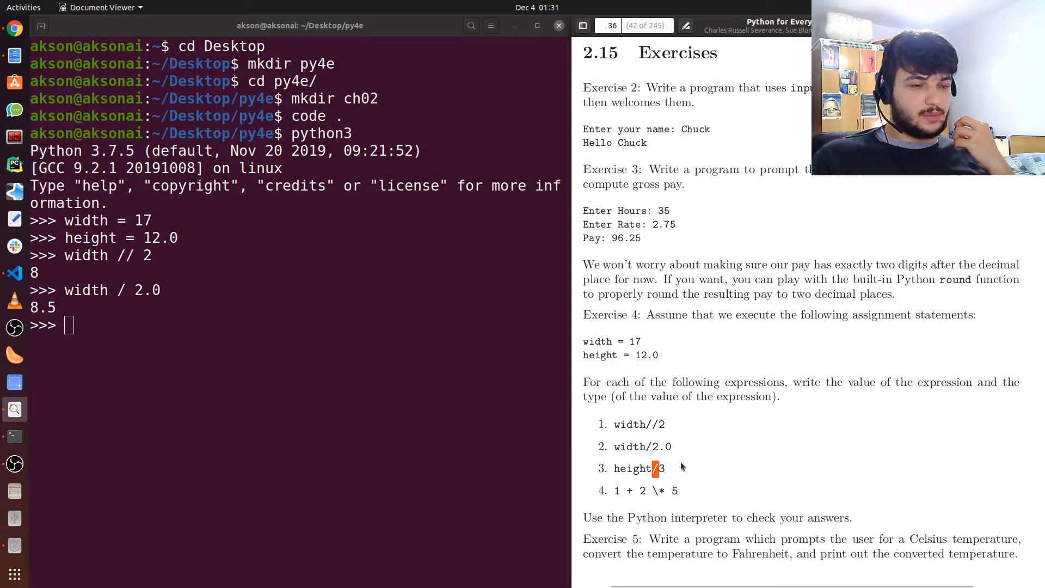
mouse_move(397, 432)
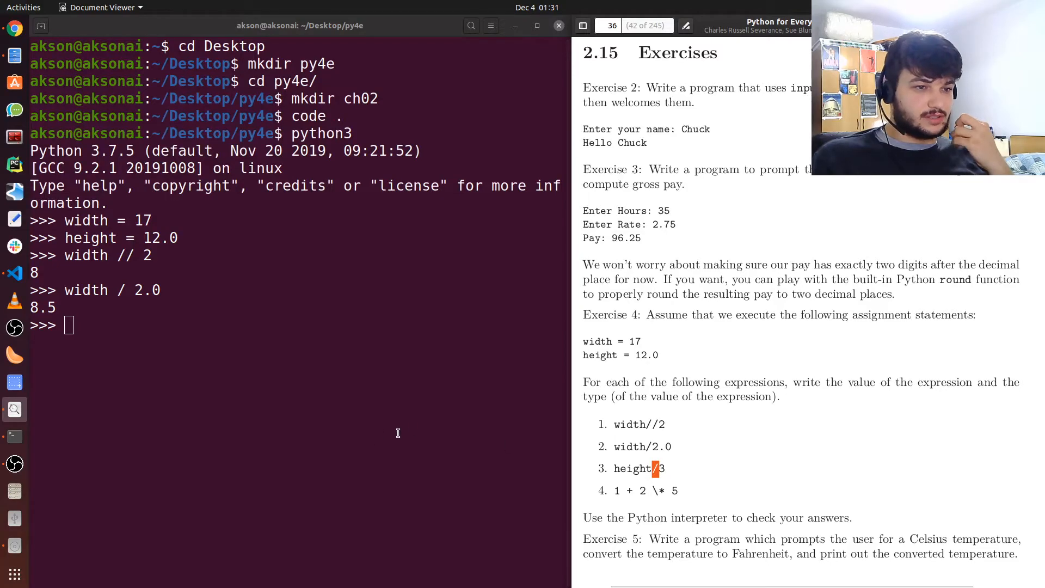
text(h)
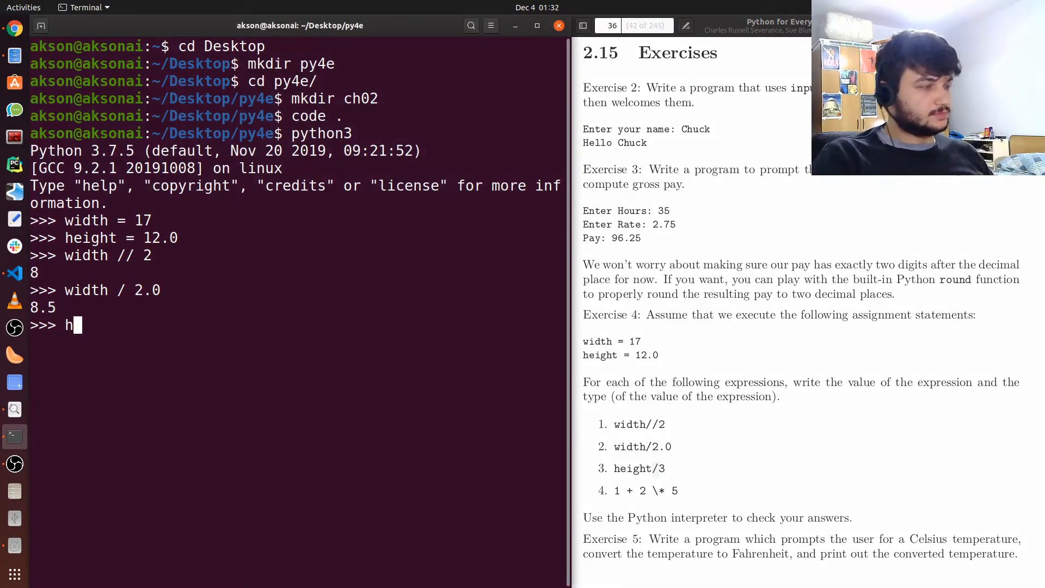
text(eight / 3)
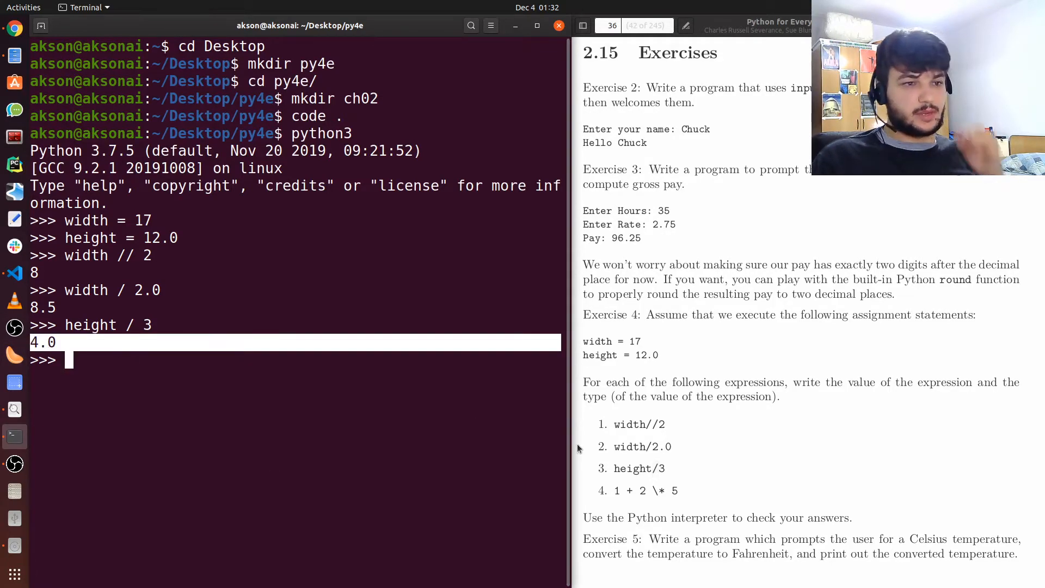
triple_click(638, 491)
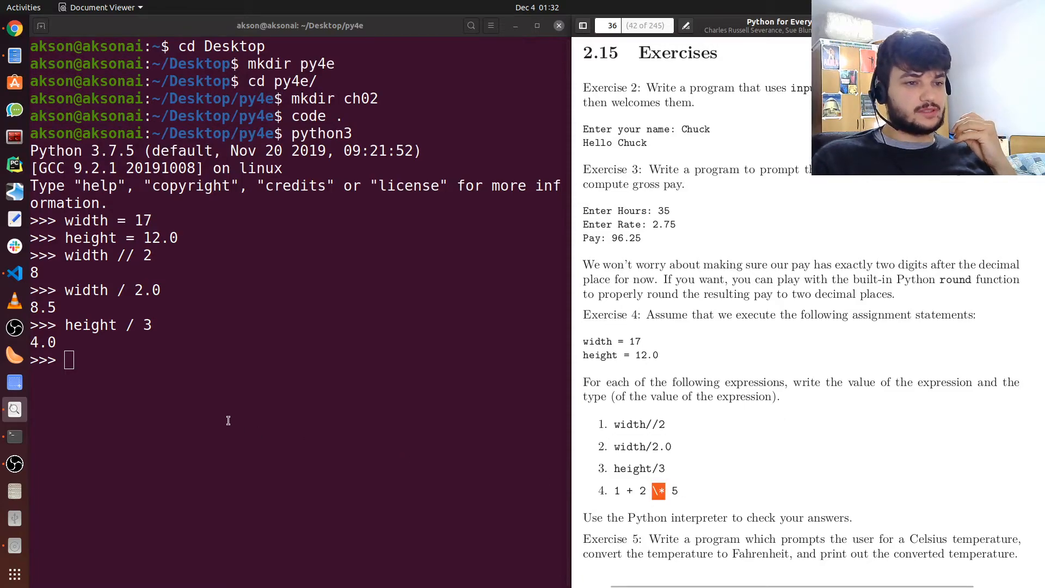
Enter the expression 1 + 2 * 5 in the interpreter.
text(1 +)
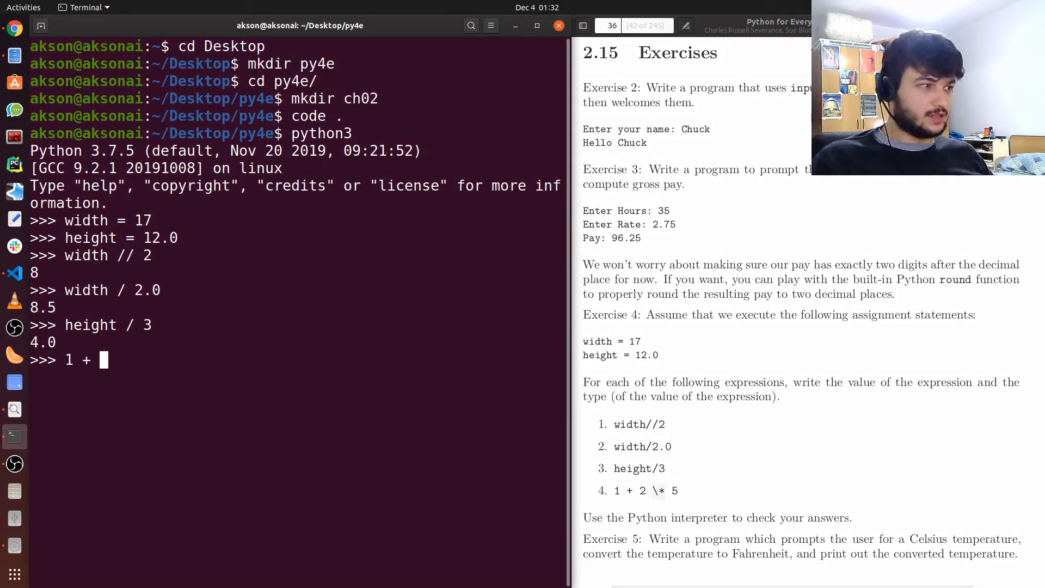
text(2\)
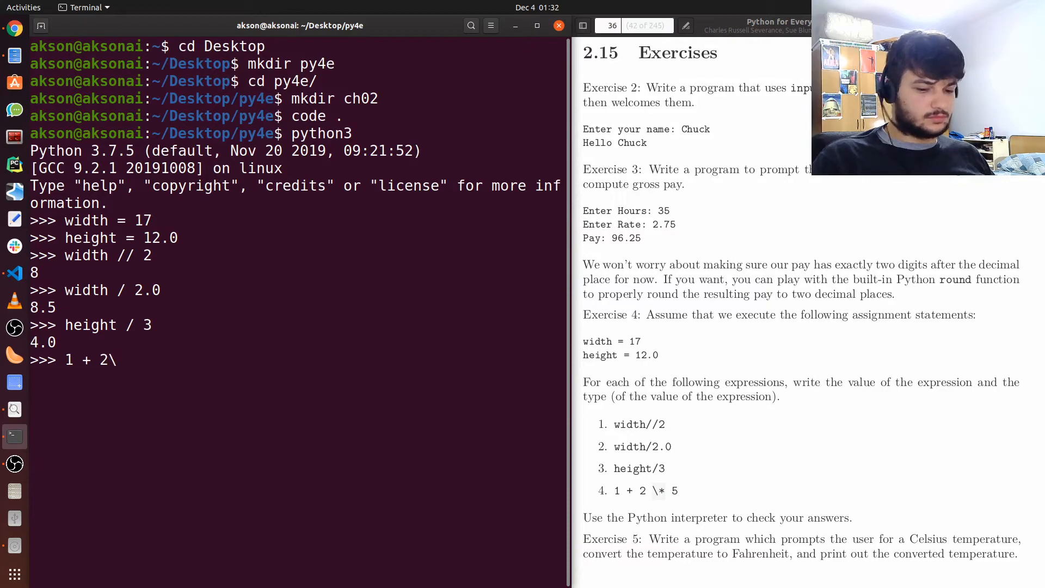
text(* 5)
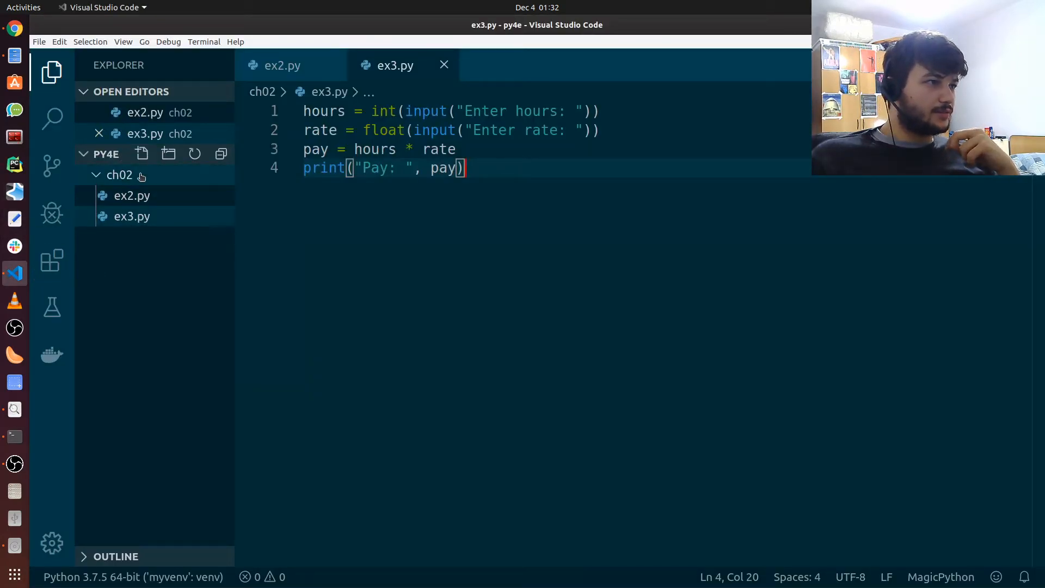
Create an empty ex5.py in the ch02 folder and place the cursor in it.
click(141, 153)
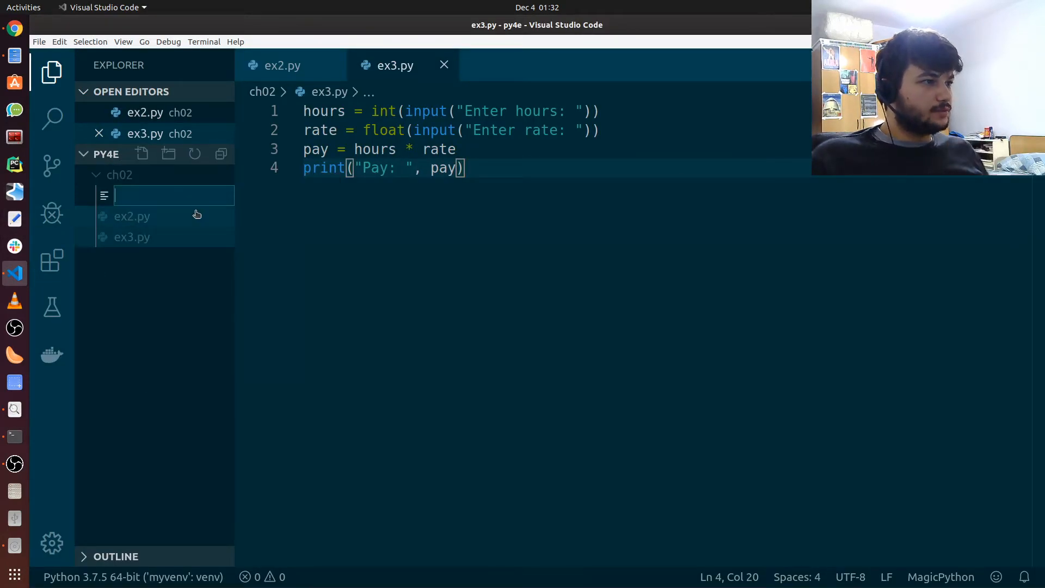
text(ex5)
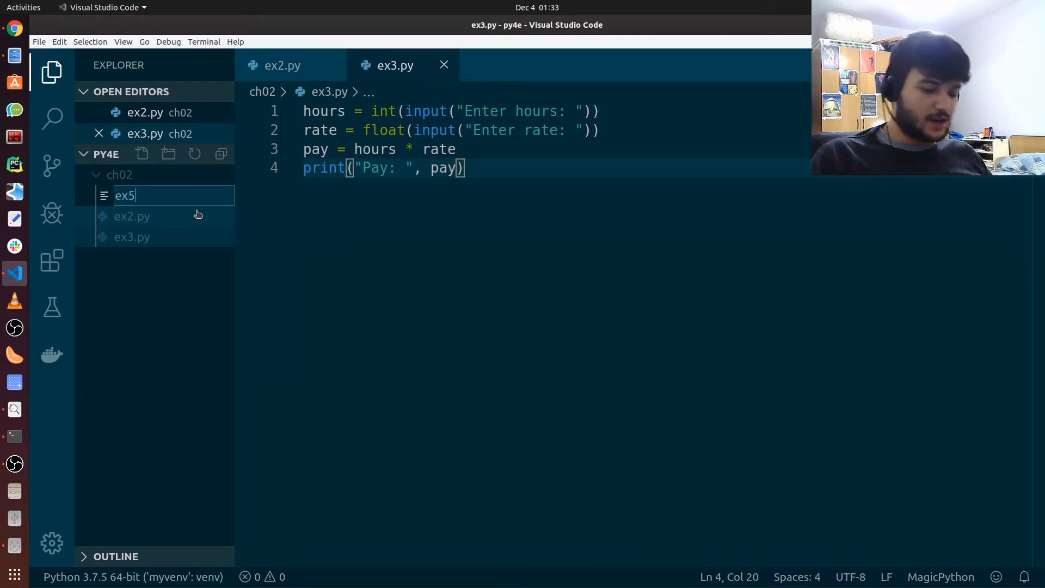
key(Enter)
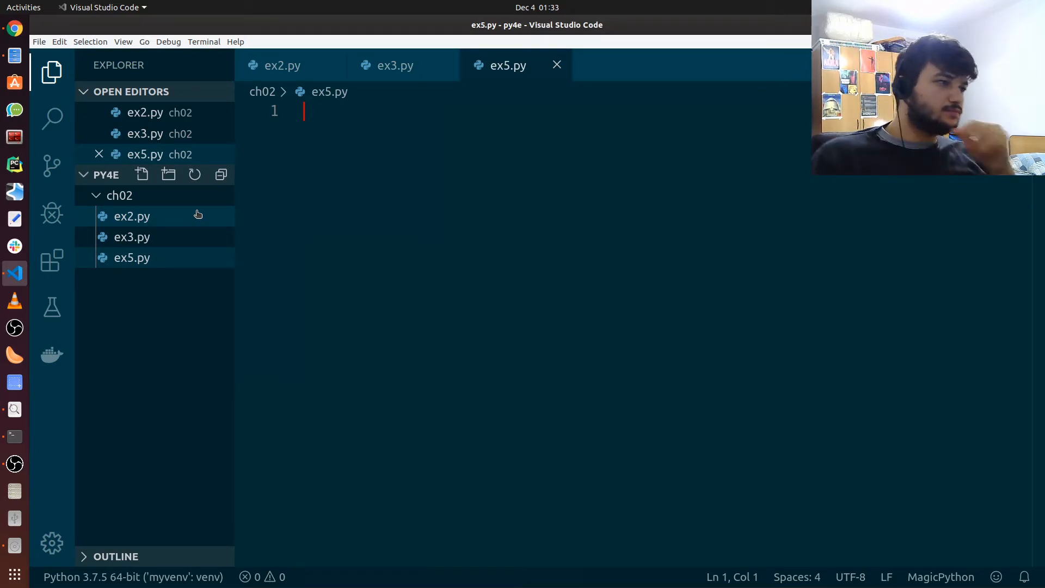
click(14, 408)
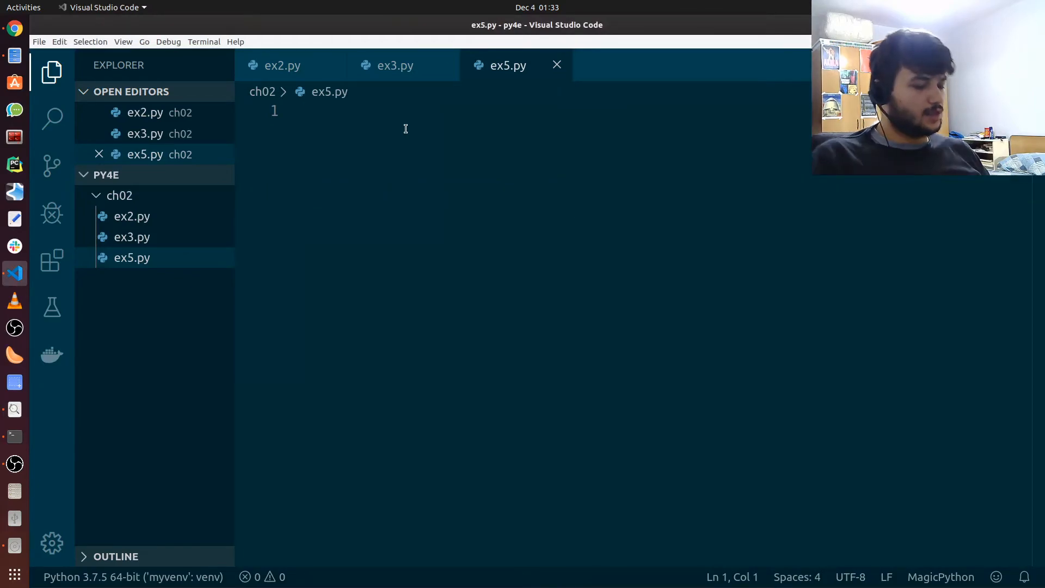
Write cels = float(input("Enter the temperature in Celsius: ")) as line 1.
text(cels)
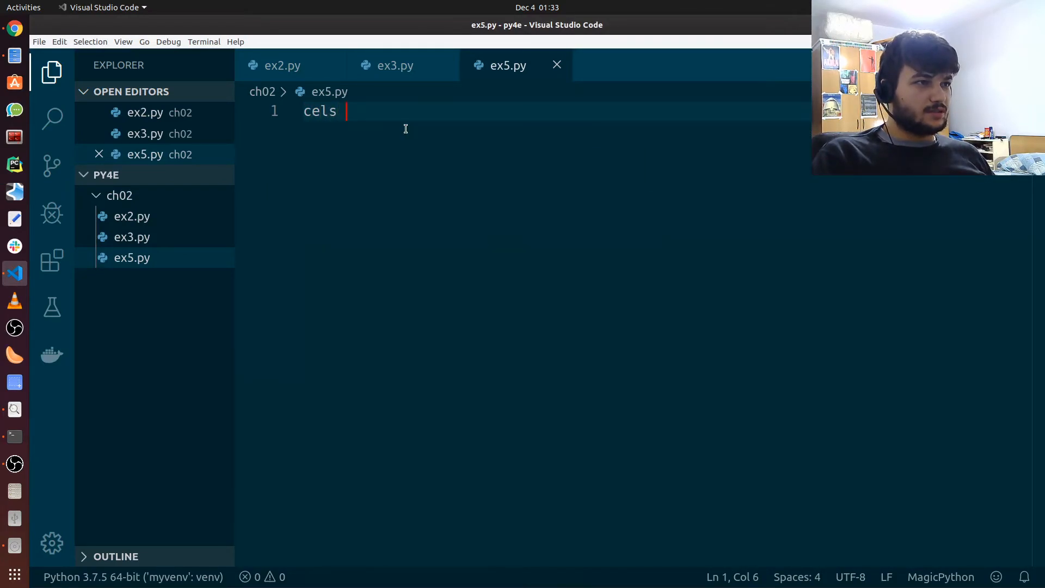
text(=)
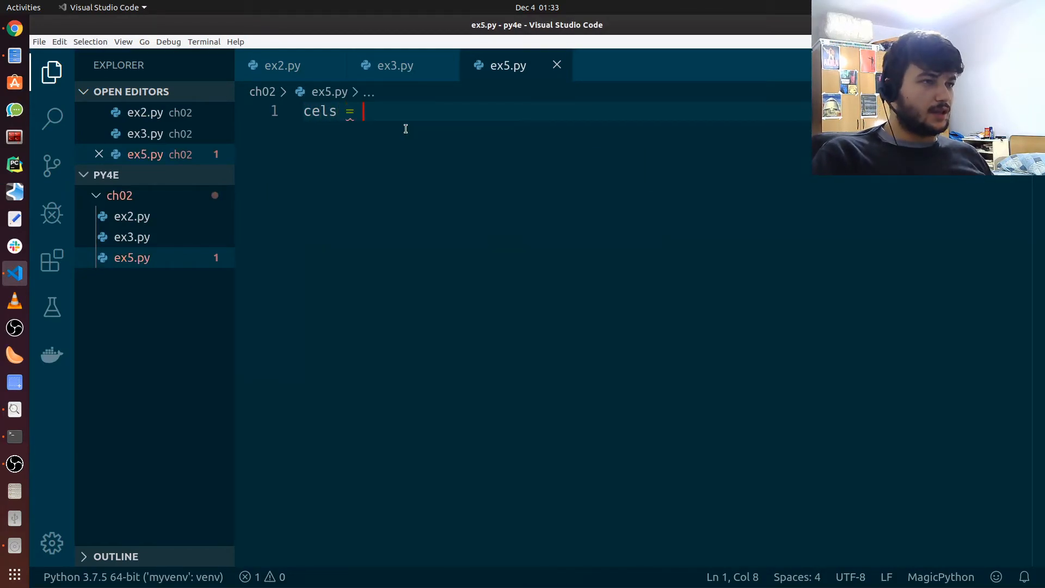
text(input())
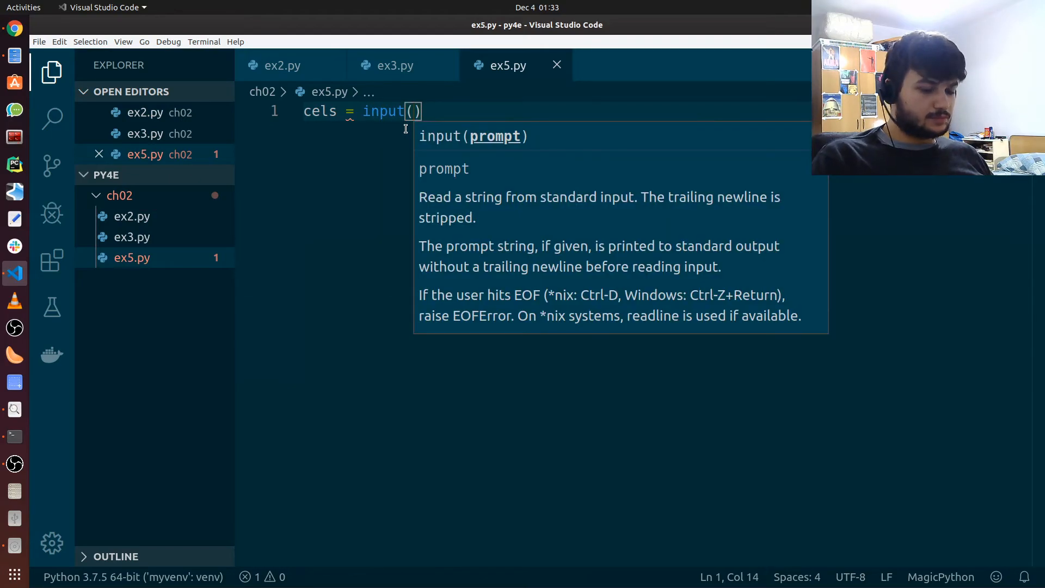
text("Enter the t")
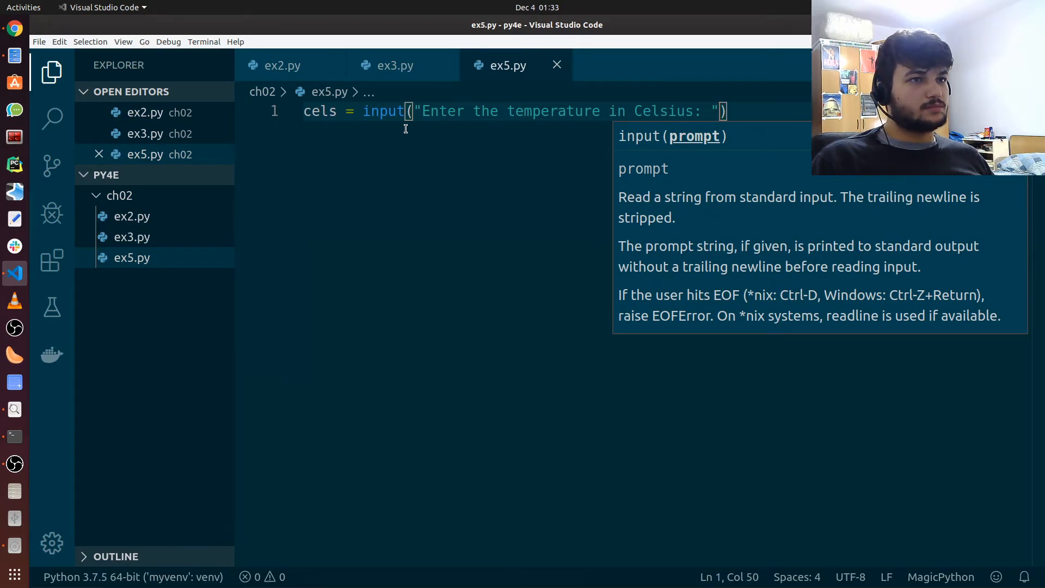
click(498, 111)
text(float)
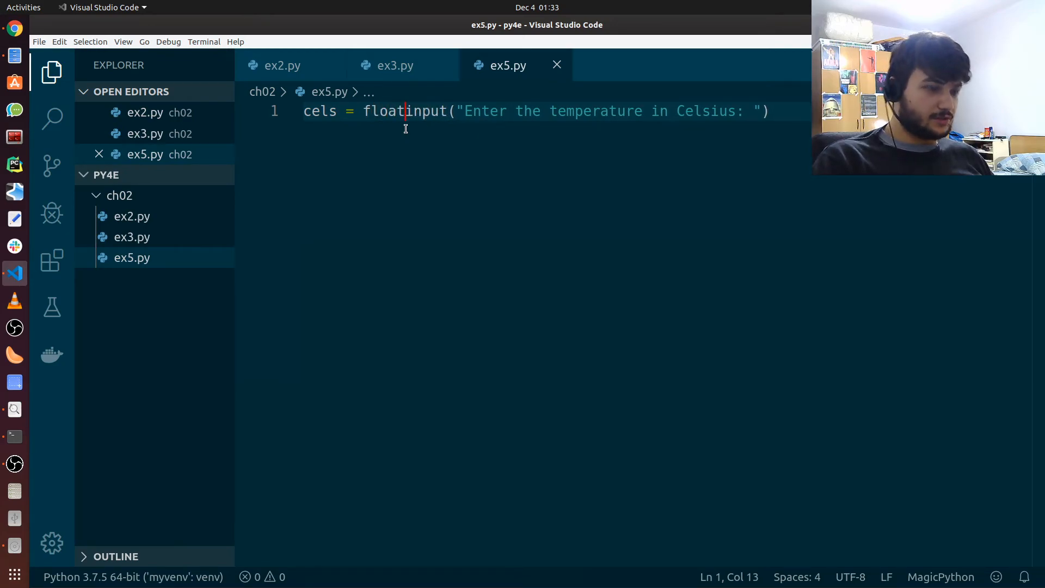
text(()
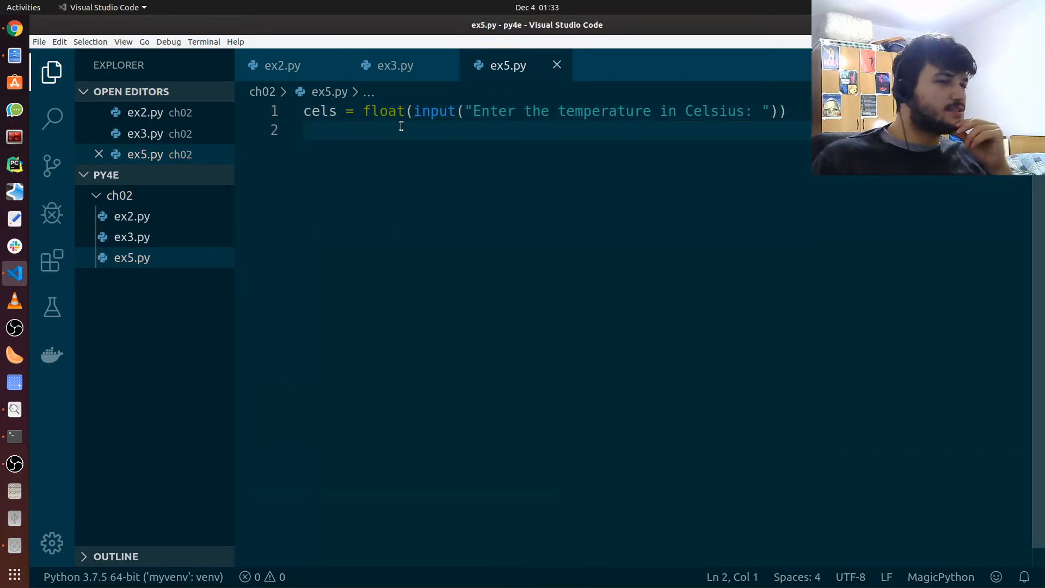
mouse_move(14, 29)
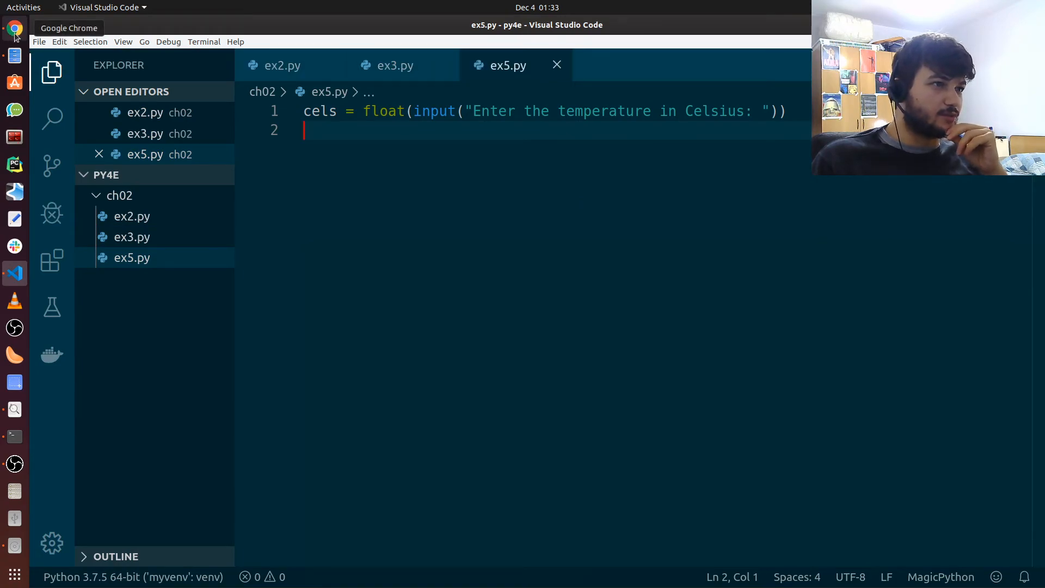
click(14, 28)
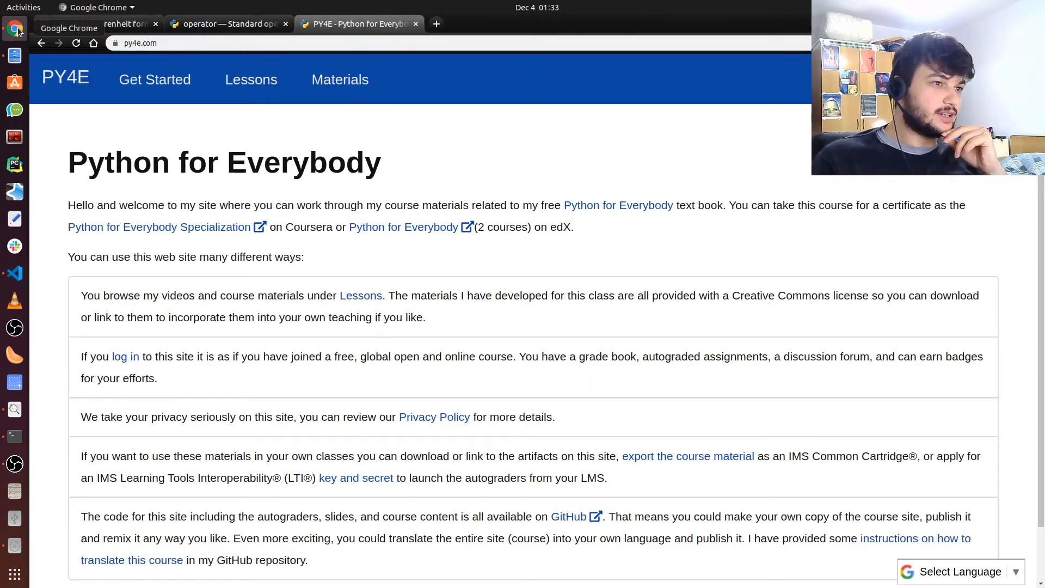
click(101, 22)
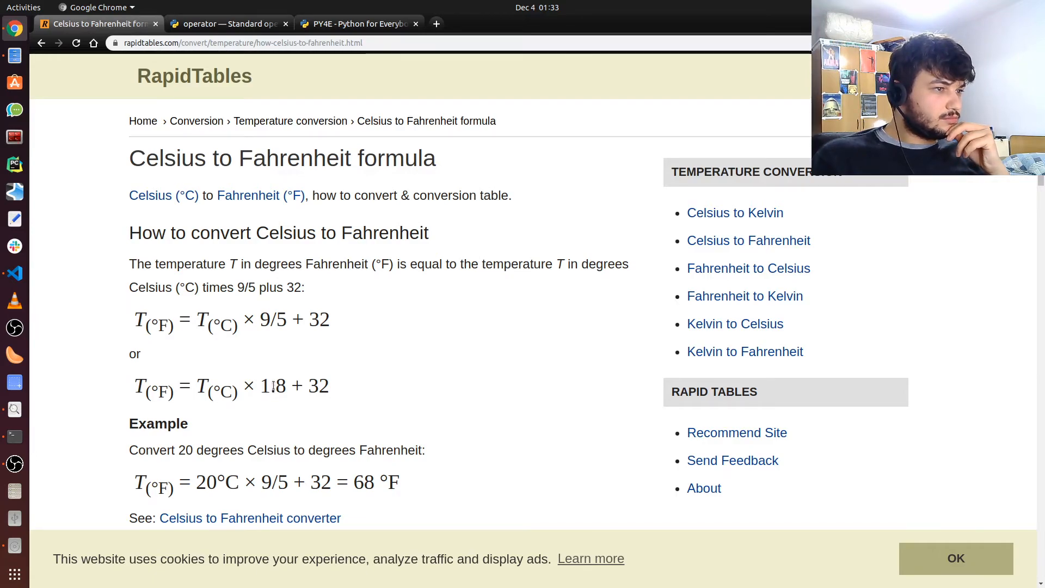
mouse_move(14, 163)
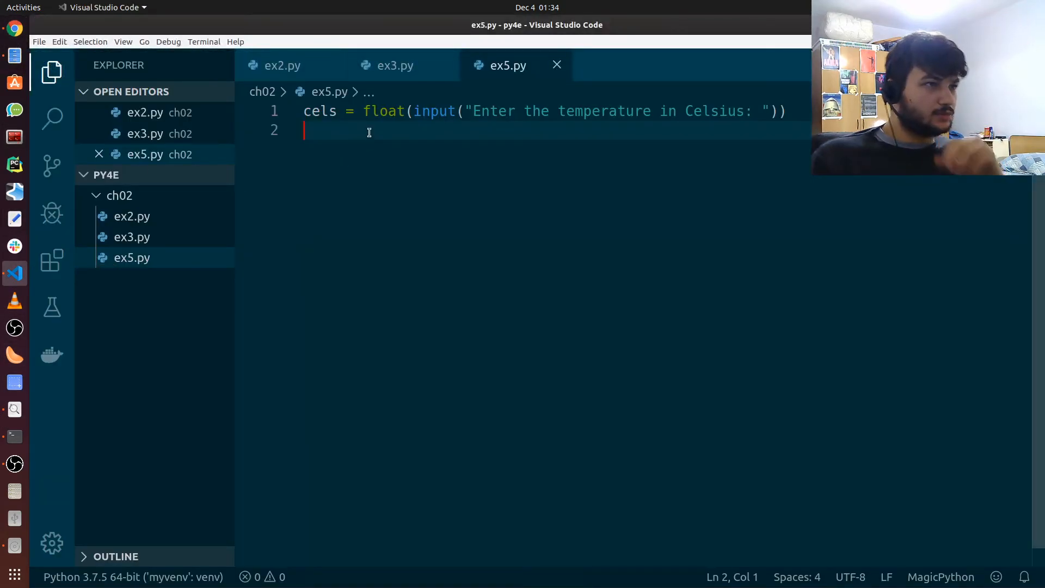
Add line 2 computing fahr = cels * 1.8 + 32.
text(fahr = cels * 1)
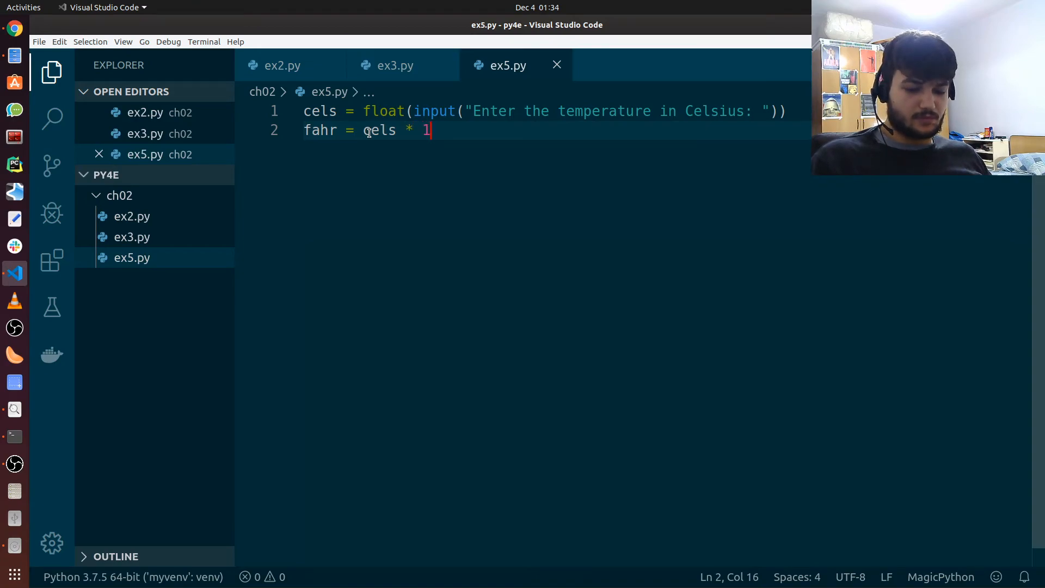
text(.8 +)
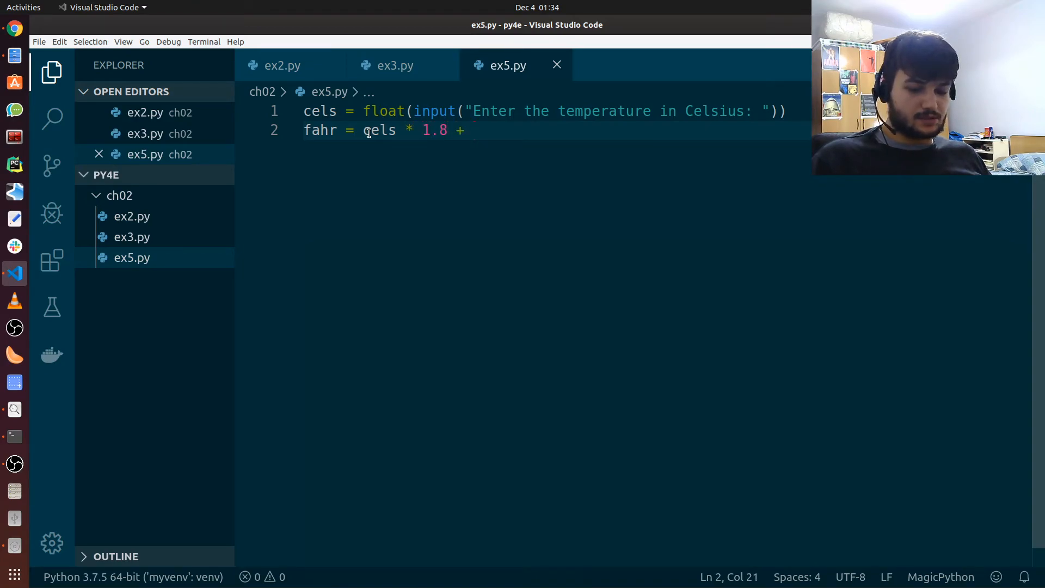
text(32)
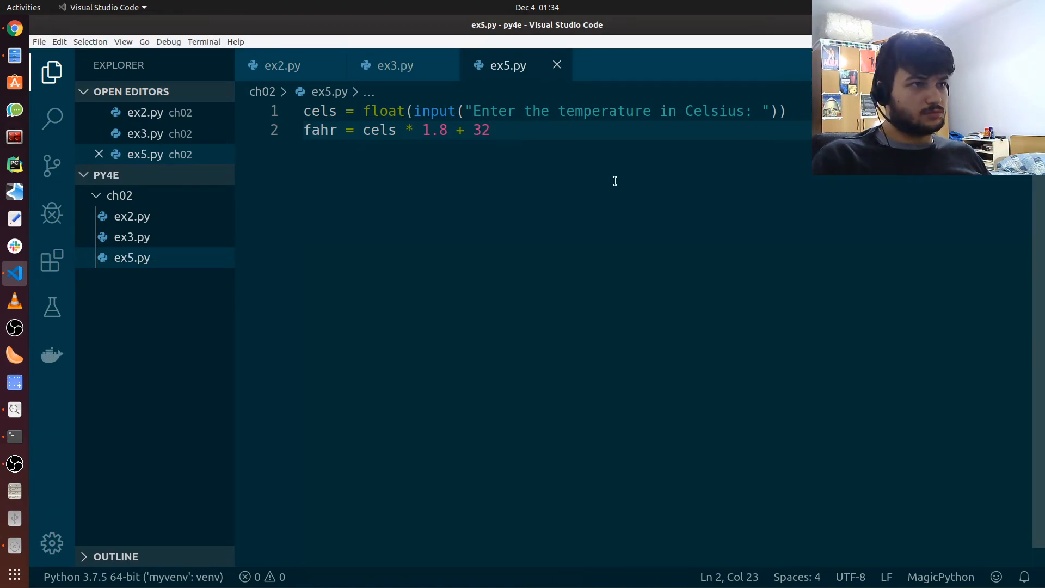
Add line 3 printing "Temperature in Fahrenheit: " followed by fahr.
text(print()
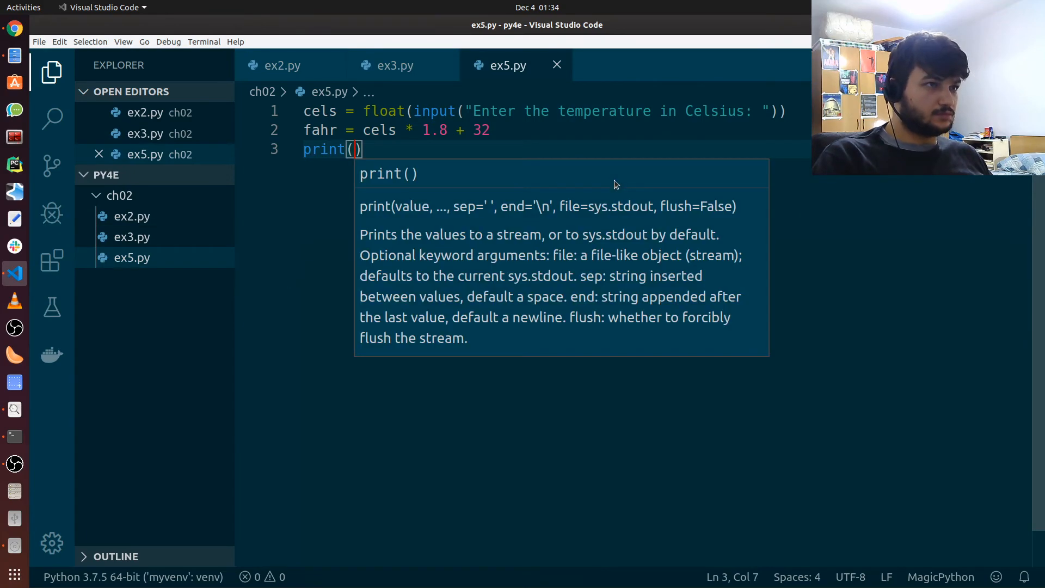
text("Temp)
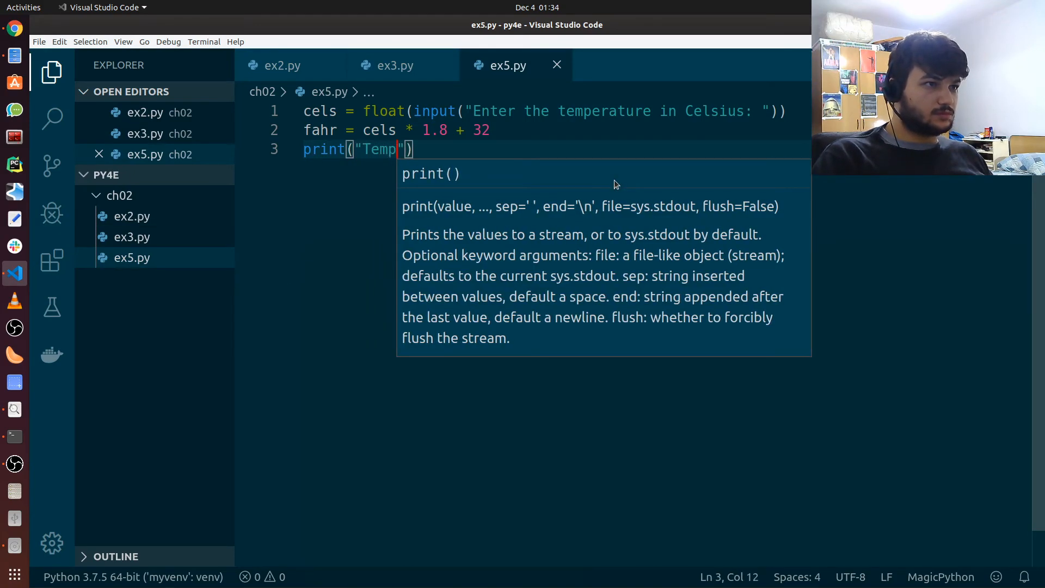
text(erature in Fah)
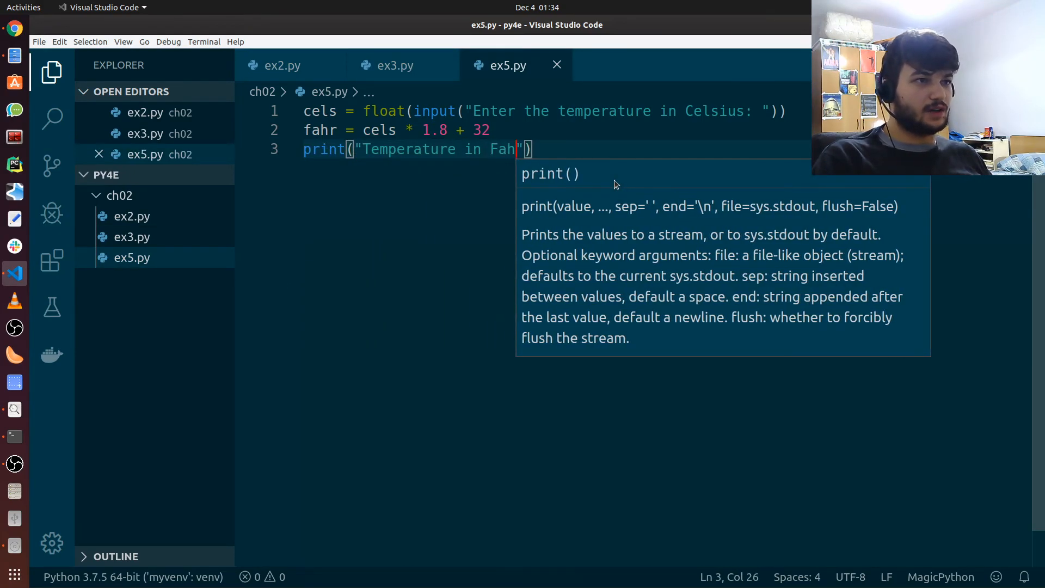
text(renheit)
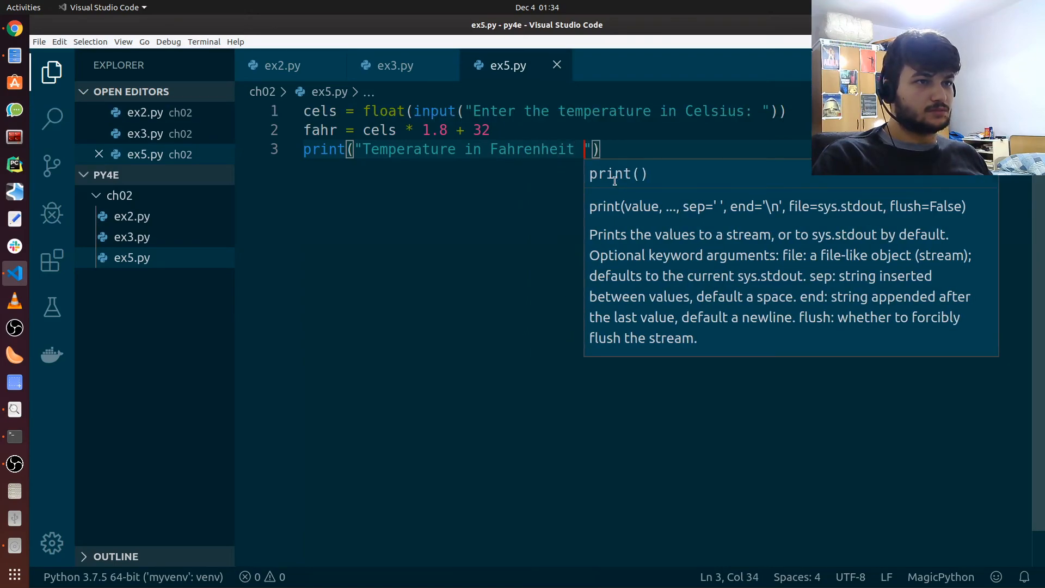
text(:)
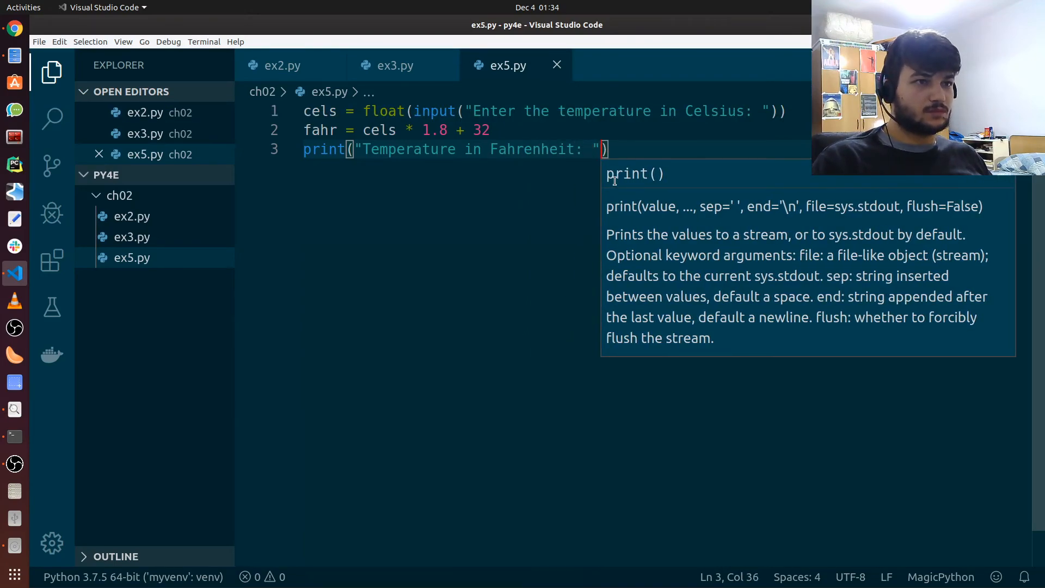
text(, fahr)
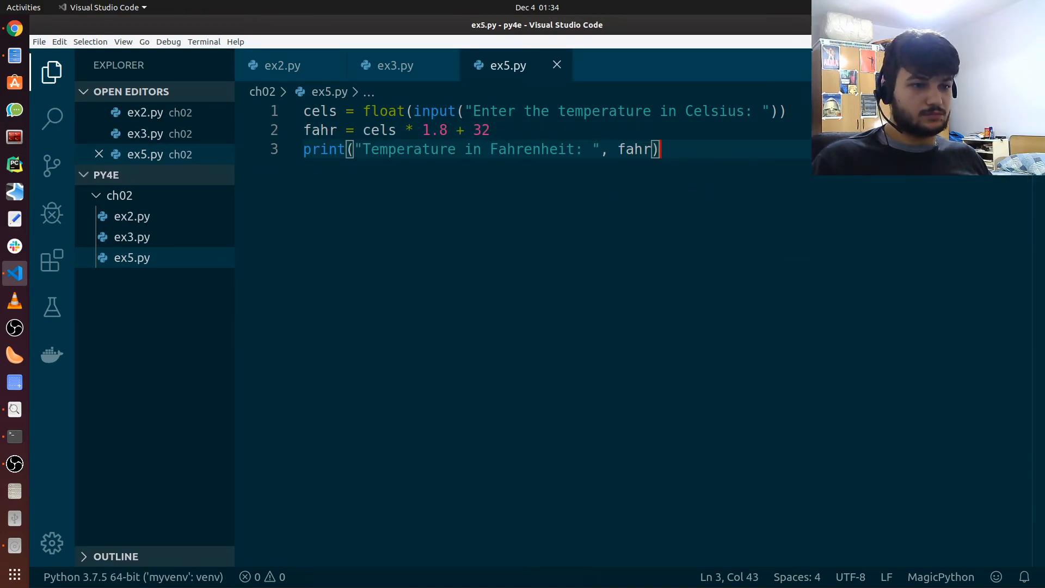
Run ex5.py in the terminal and answer the Celsius prompt with 30.
key(F5)
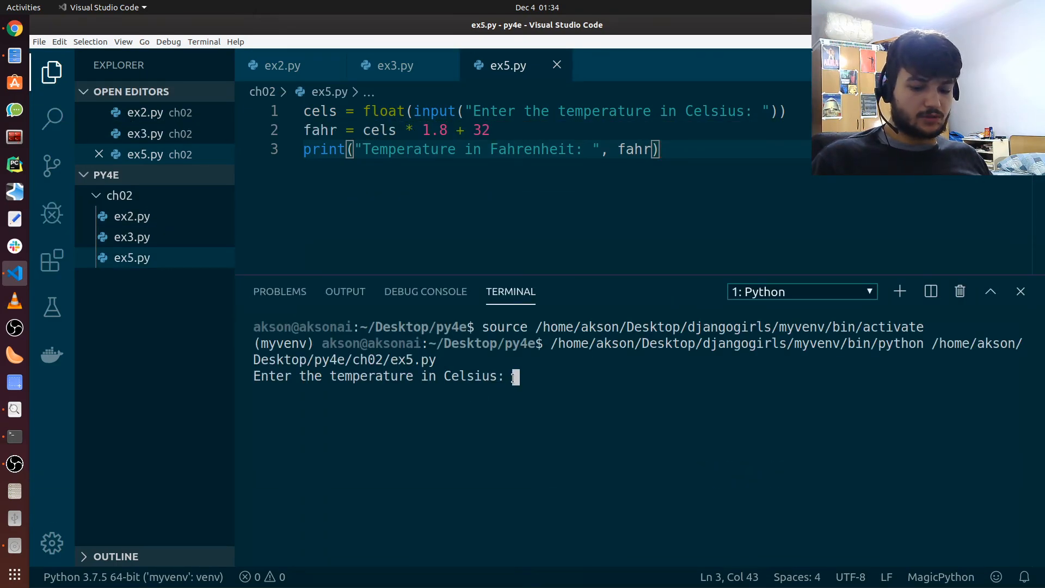
text(30)
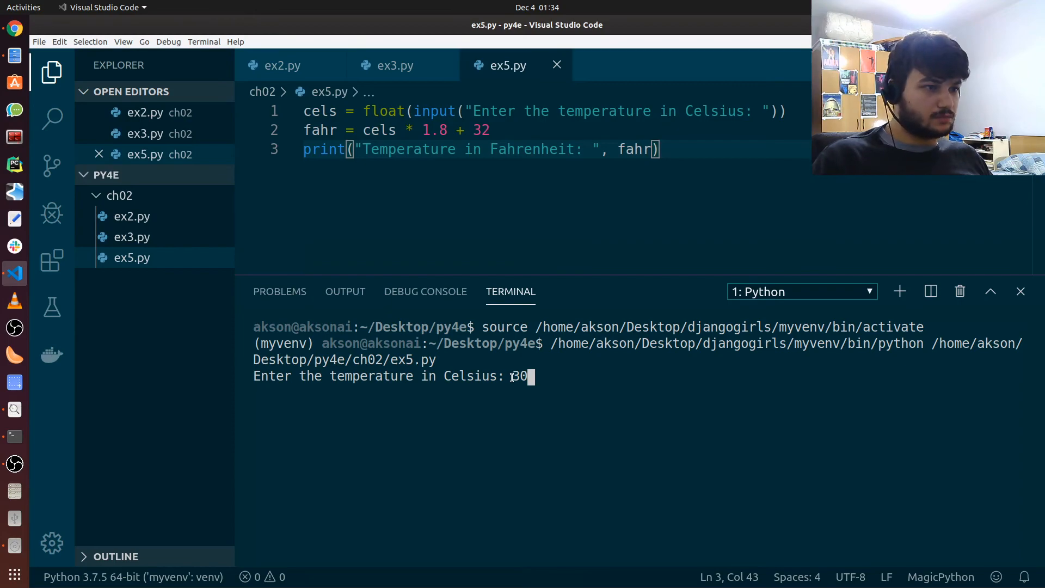